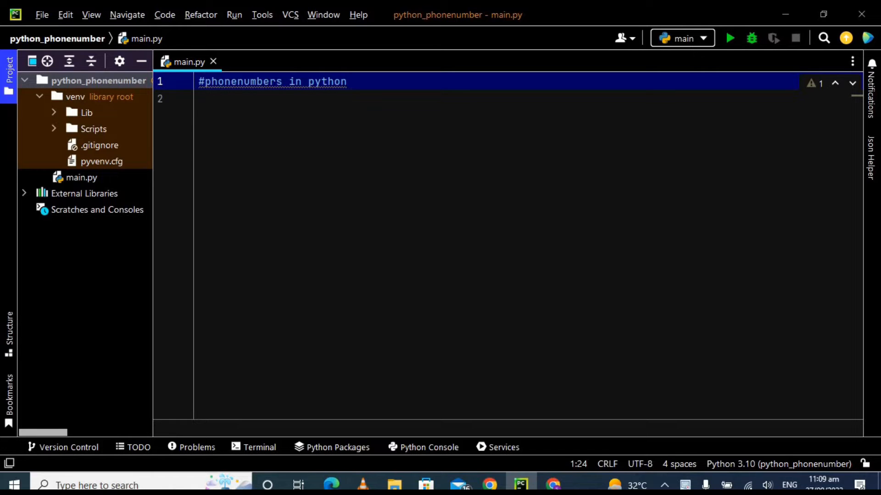
Step: Run 'pip install phonenumbers' in the Terminal tool window to install the library
{"action": "left_click", "coordinate": [259, 447]}
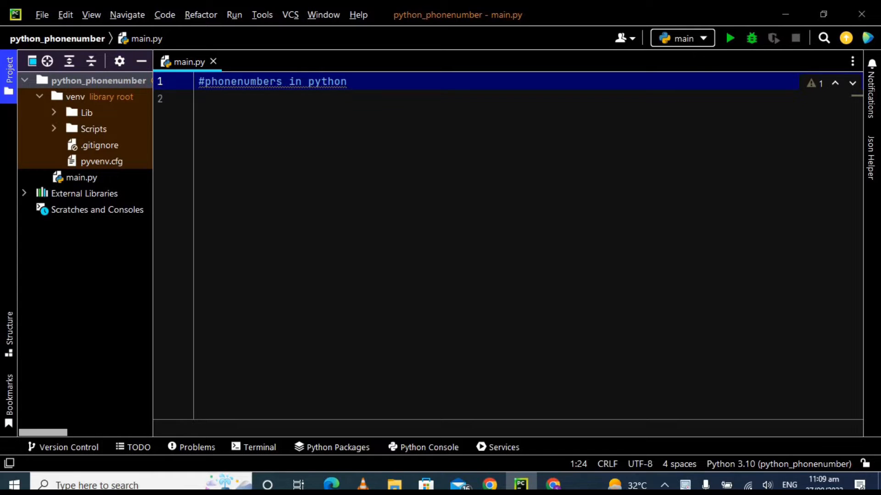
{"action": "left_click", "coordinate": [260, 447]}
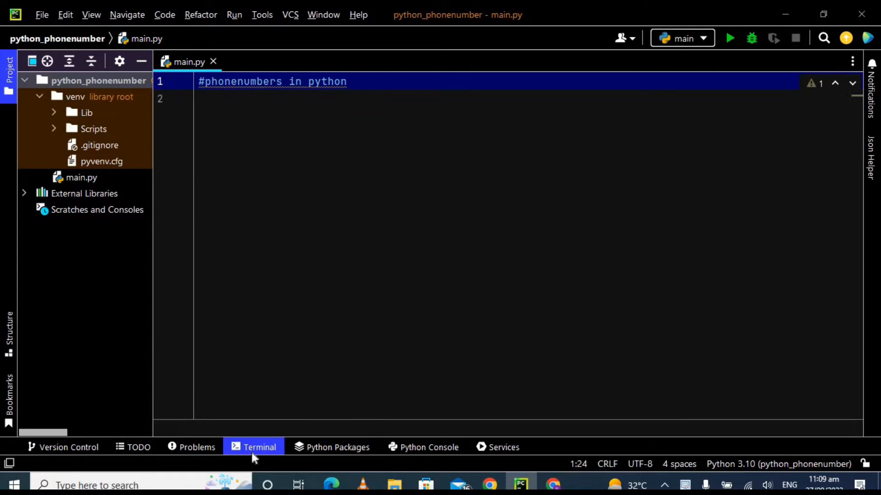
{"action": "left_click", "coordinate": [260, 447]}
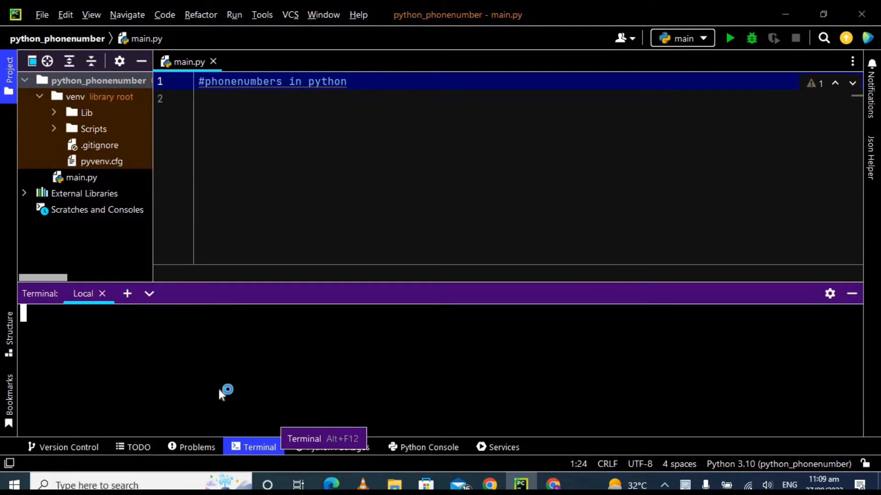
{"action": "mouse_move", "coordinate": [186, 362]}
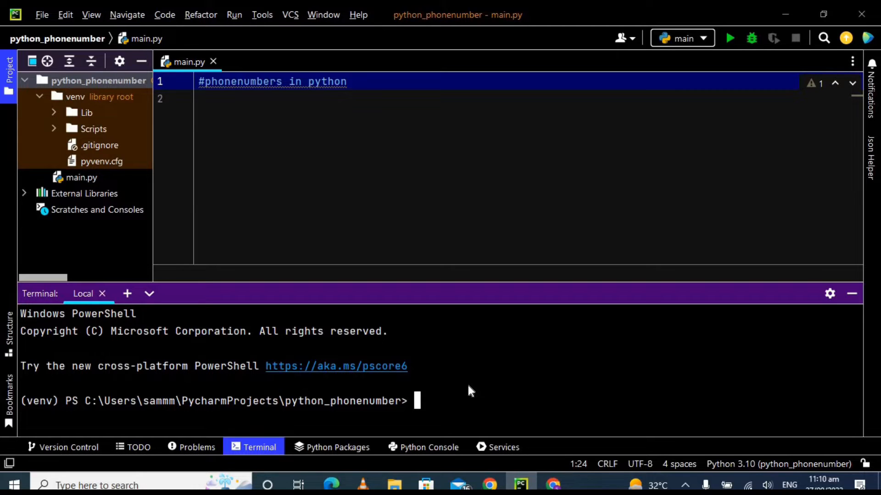
{"action": "type", "text": "pip install ph"}
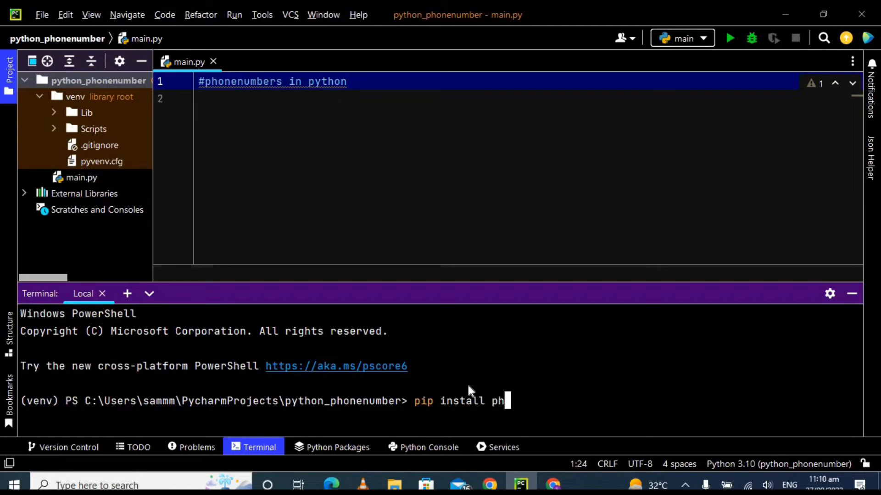
{"action": "type", "text": "onenumb"}
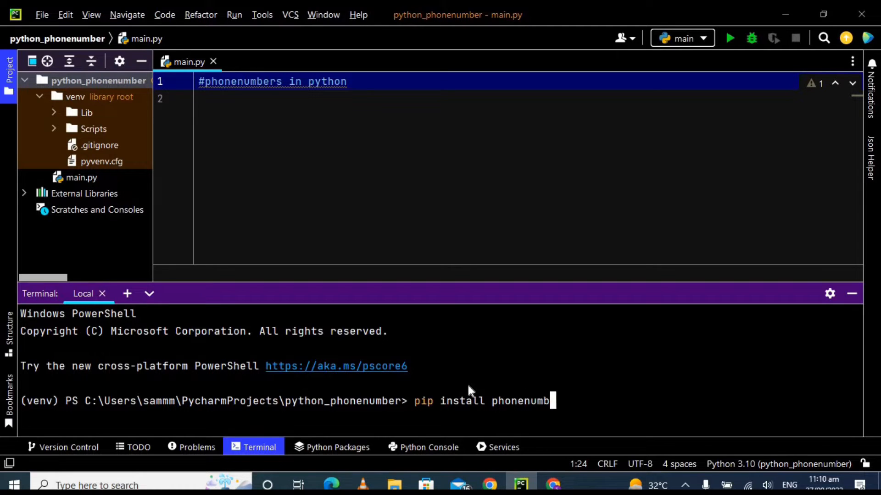
{"action": "type", "text": "ers"}
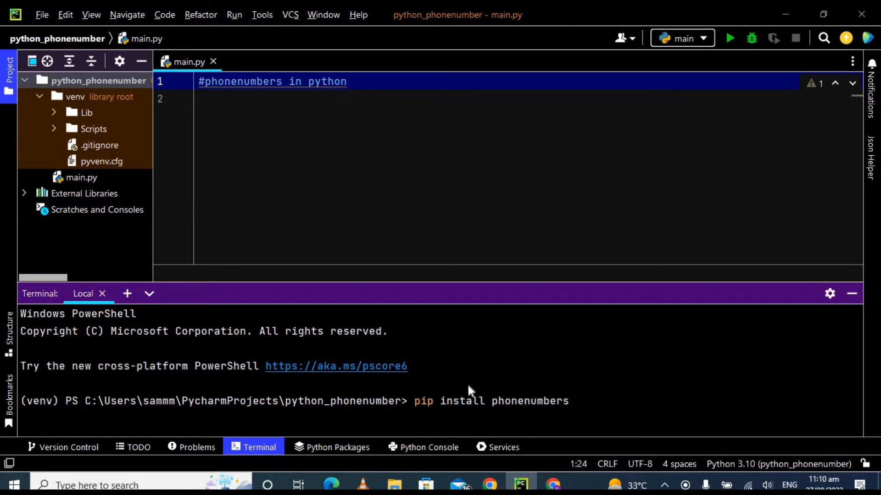
{"action": "key", "text": "Enter"}
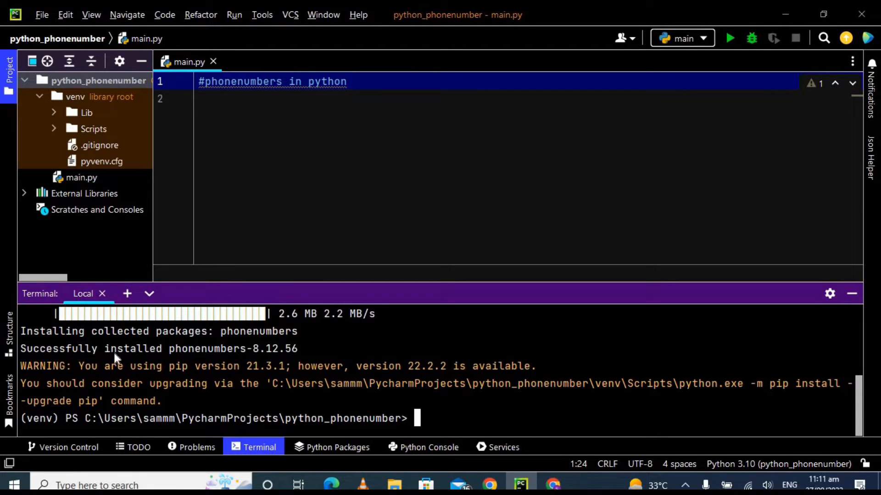
{"action": "mouse_move", "coordinate": [287, 362]}
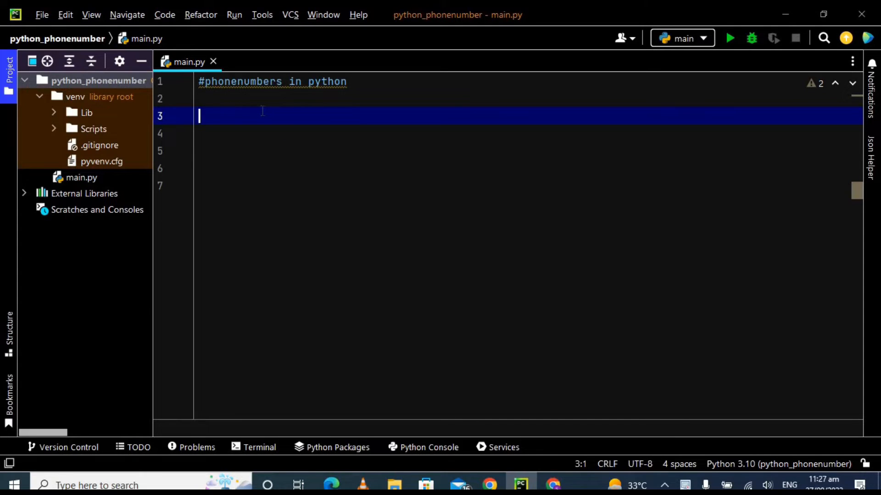
{"action": "type", "text": "import"}
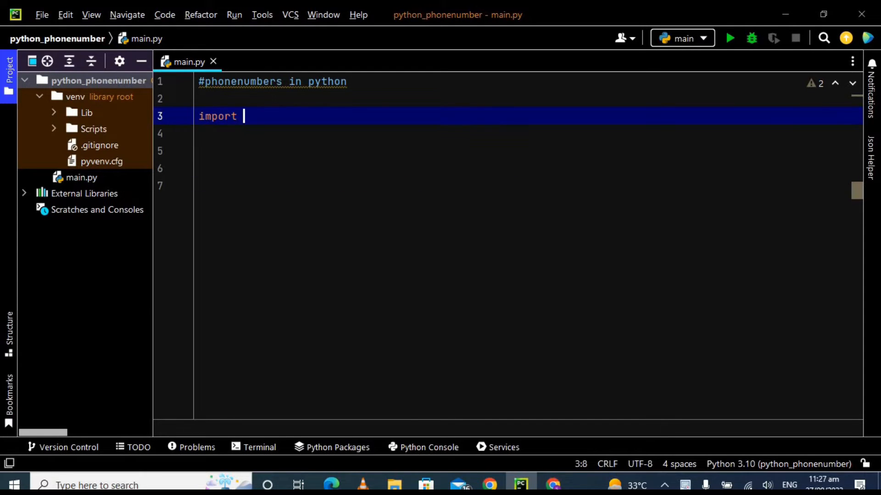
{"action": "type", "text": "phonenumbers"}
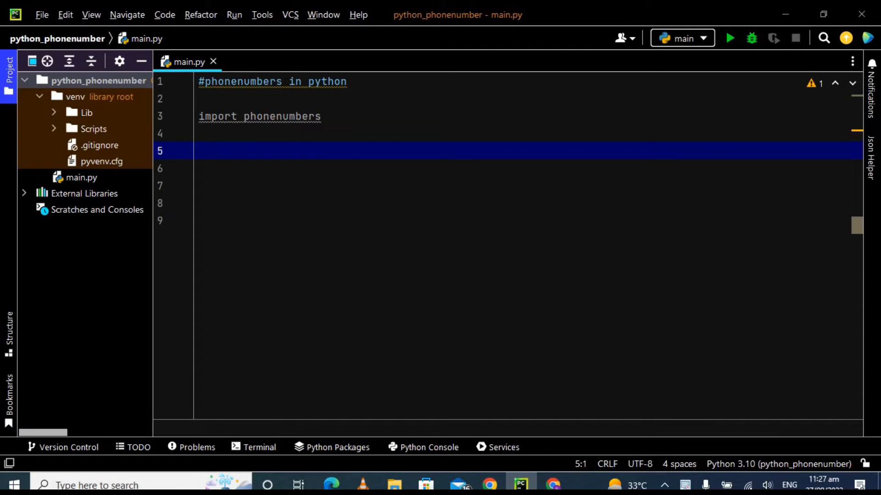
{"action": "type", "text": "n"}
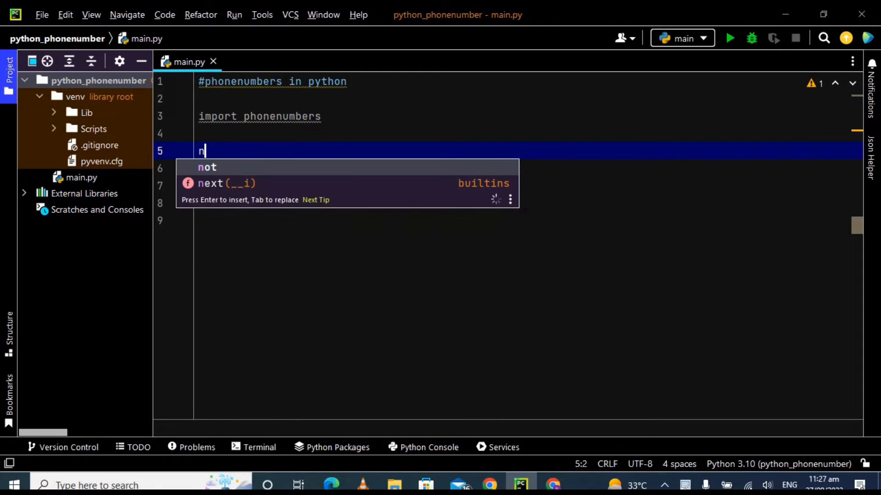
{"action": "type", "text": "umb"}
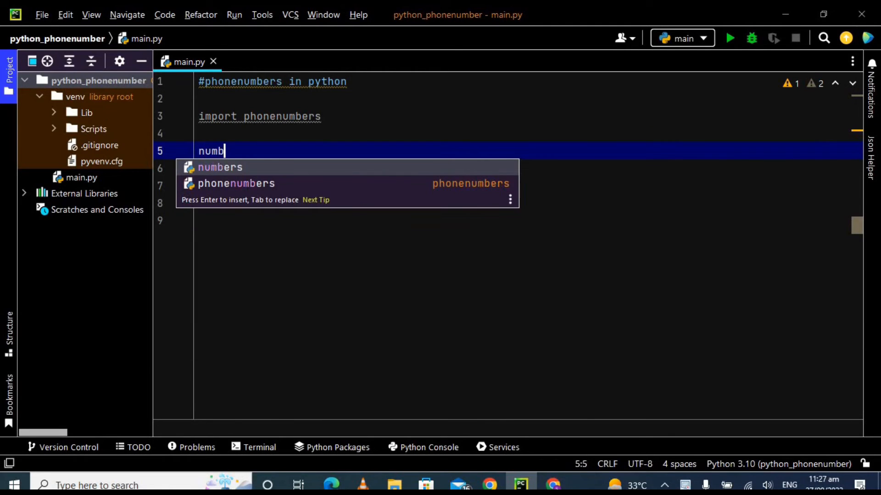
{"action": "type", "text": "er="}
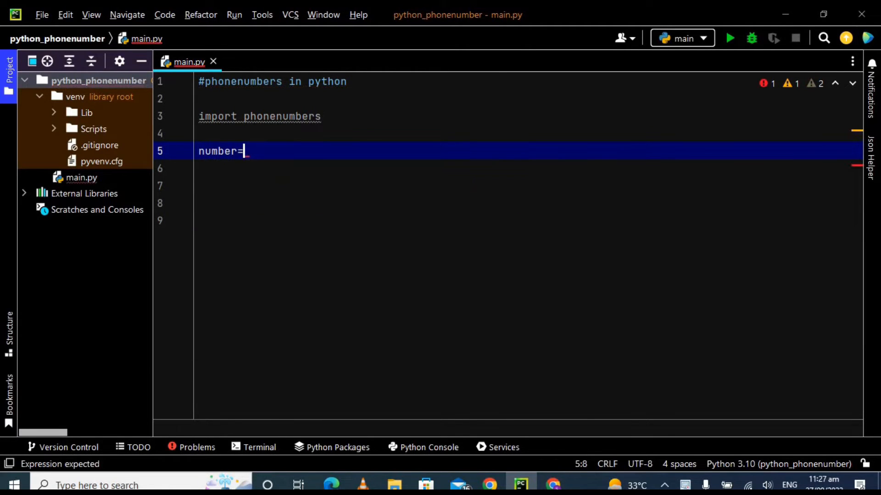
{"action": "type", "text": "phonenumbers"}
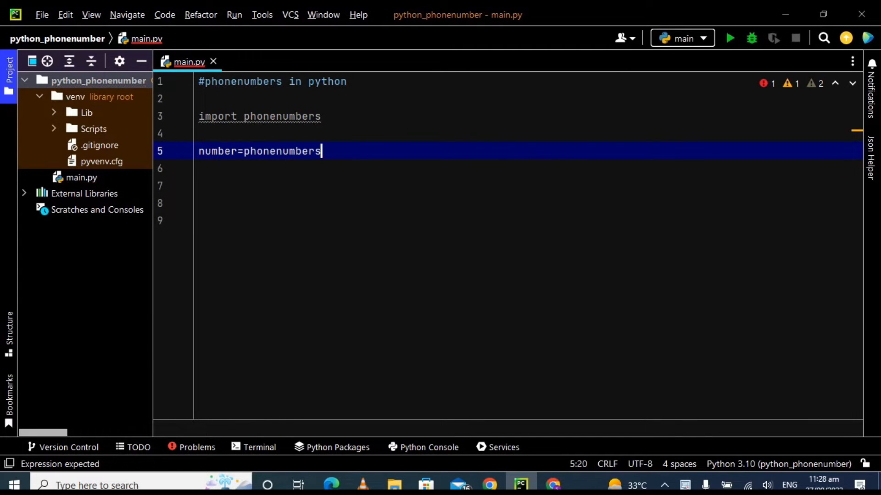
{"action": "type", "text": ".parse"}
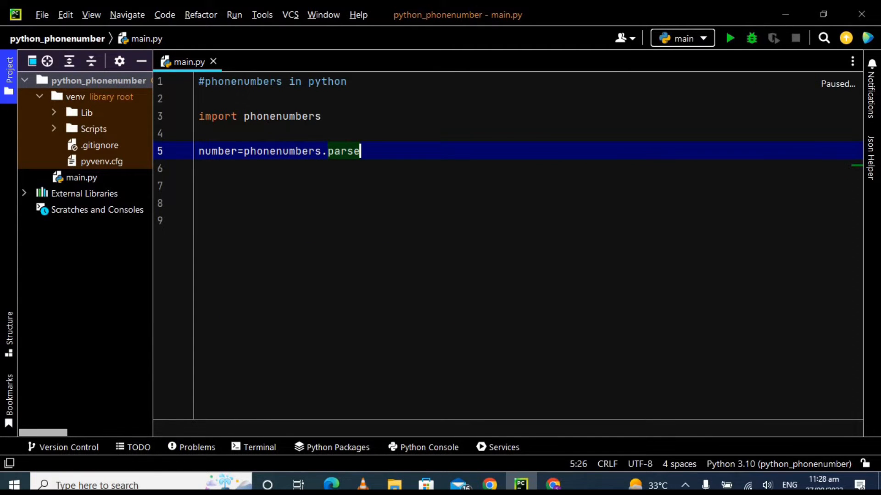
{"action": "type", "text": "("}
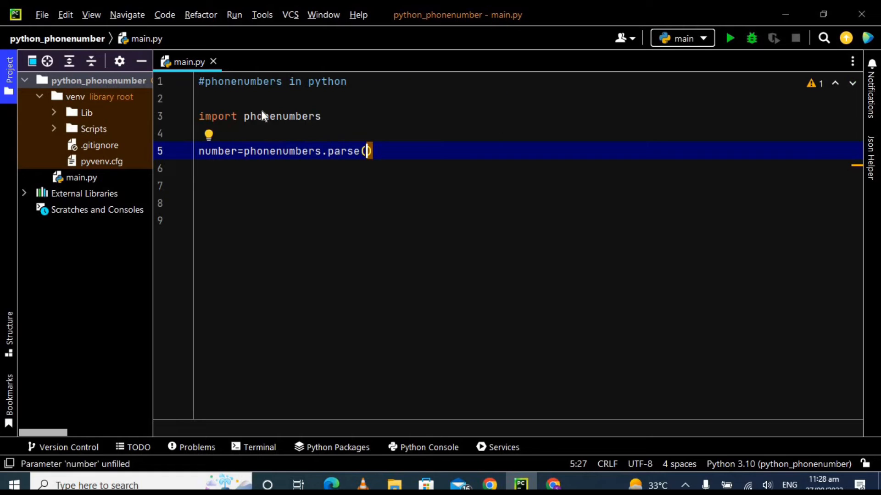
{"action": "type", "text": "\""}
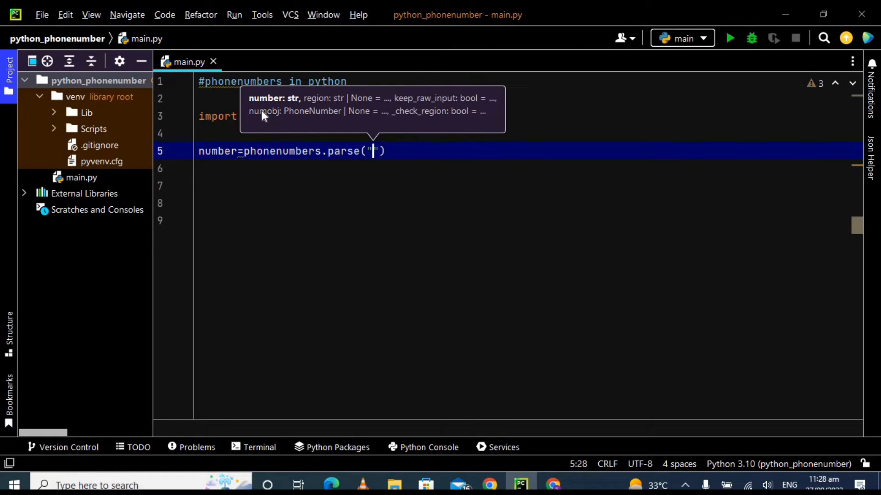
{"action": "type", "text": "+"}
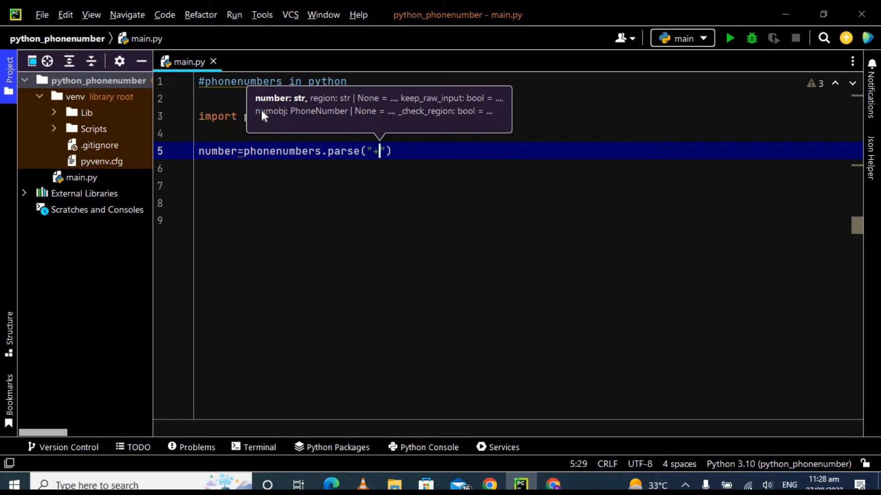
{"action": "type", "text": "92"}
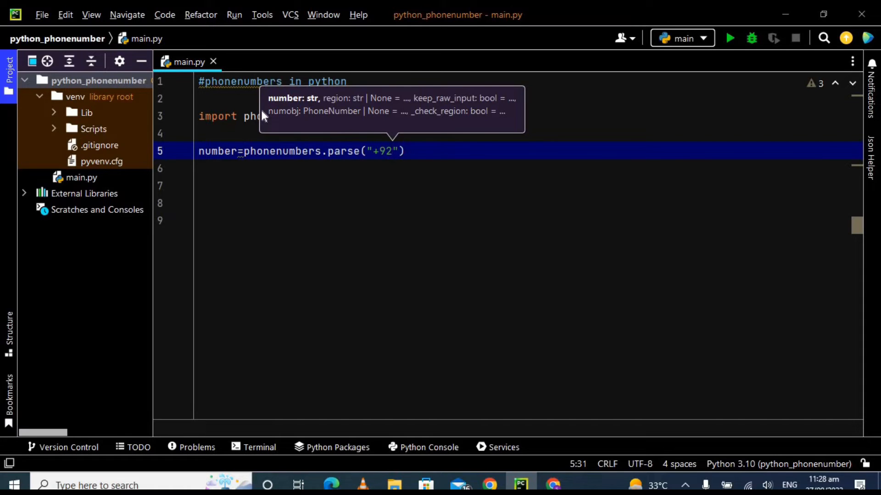
{"action": "type", "text": "3"}
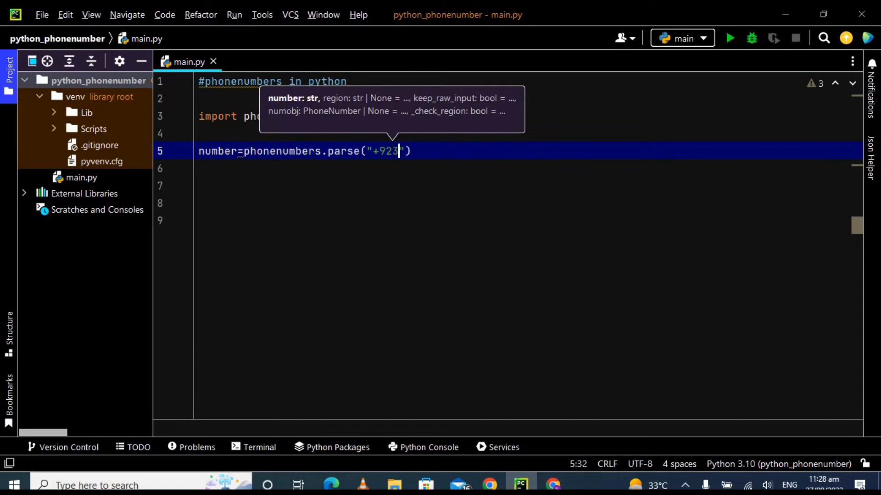
{"action": "type", "text": "04"}
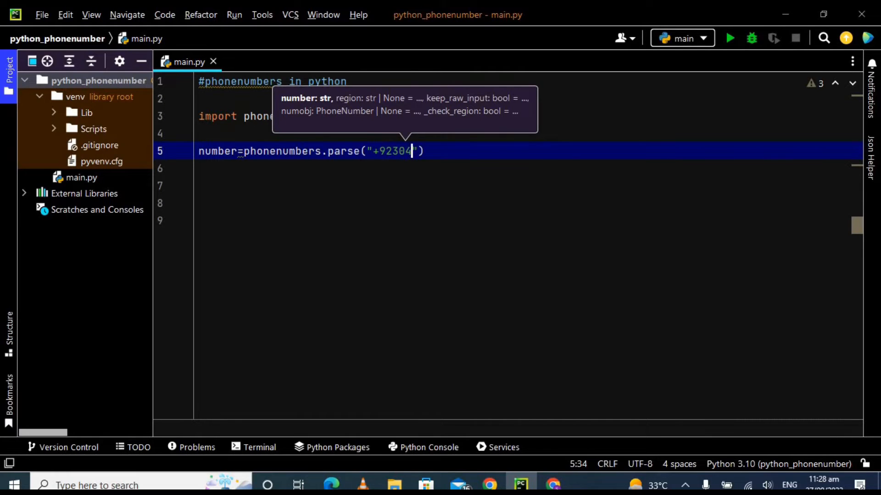
{"action": "type", "text": "45890234"}
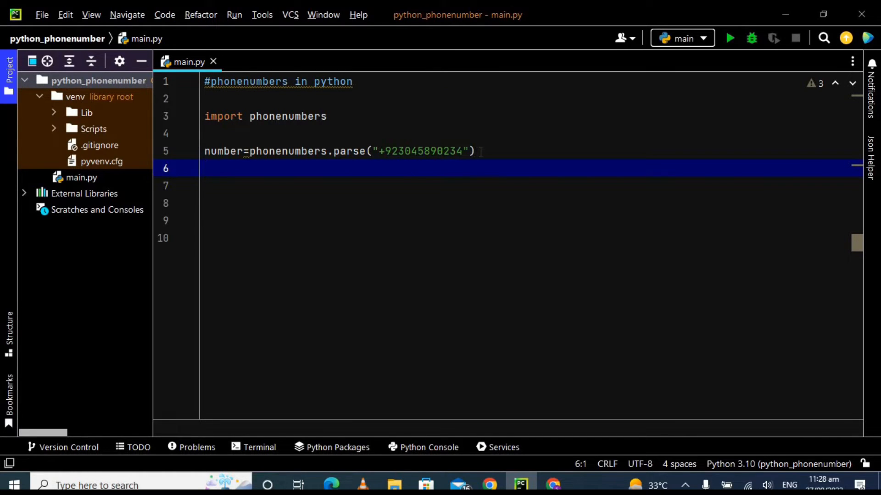
Step: Add a print(number) line below the parse statement
{"action": "key", "text": "Enter"}
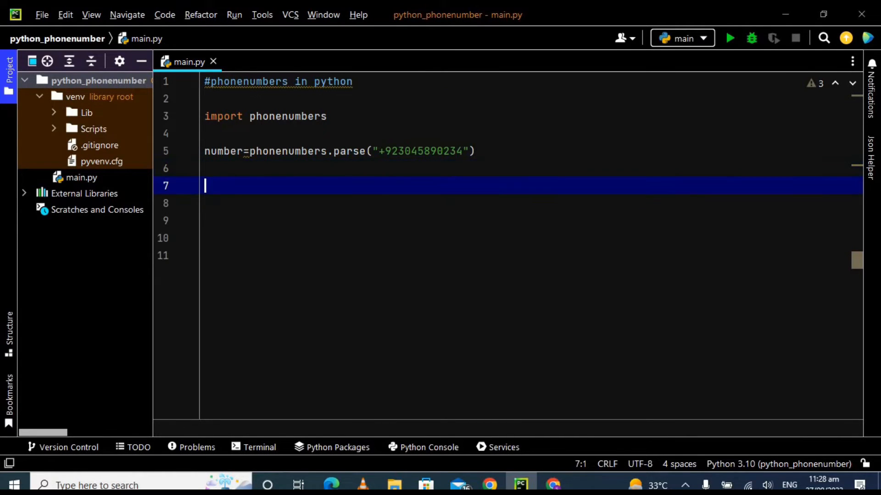
{"action": "type", "text": "print("}
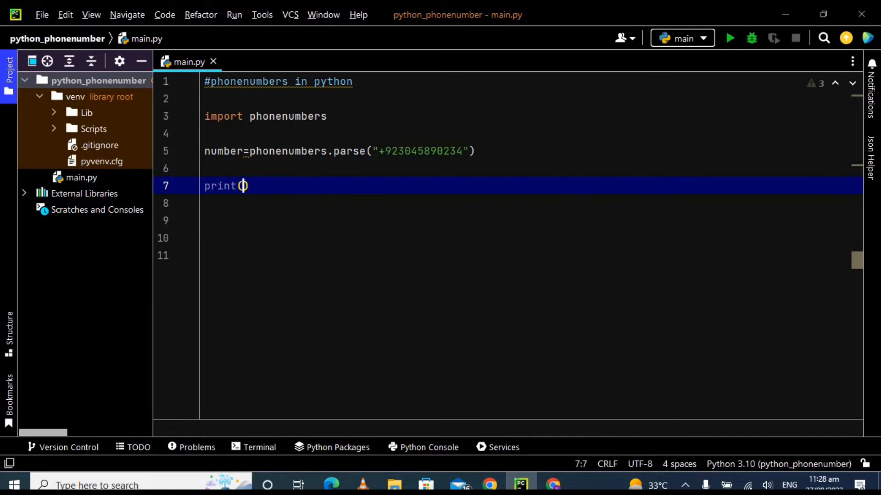
{"action": "type", "text": "number"}
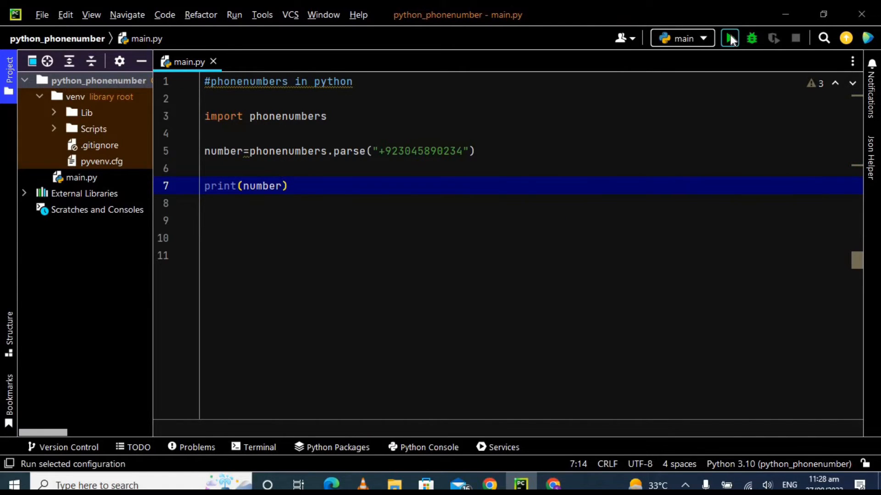
Step: Run main.py to see the parsed number printed in the Run panel
{"action": "left_click", "coordinate": [729, 38]}
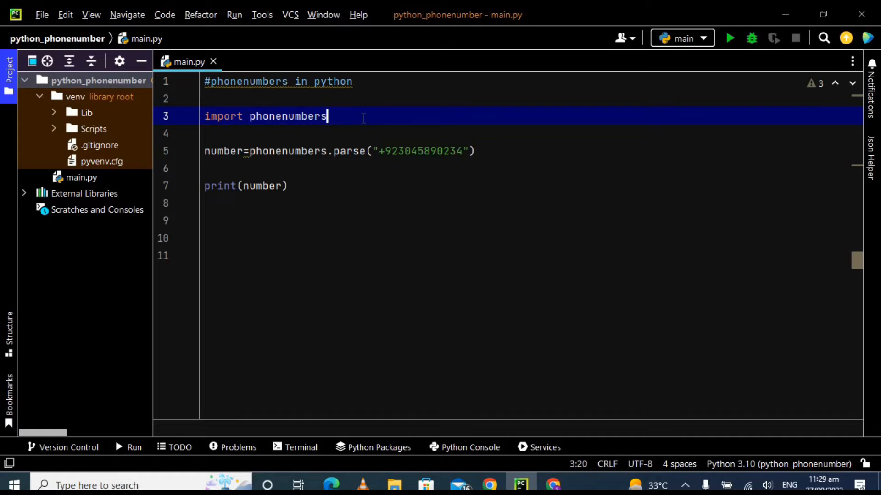
Step: Add 'from phonenumbers import geocoder,carrier' using autocomplete for both names
{"action": "type", "text": "f"}
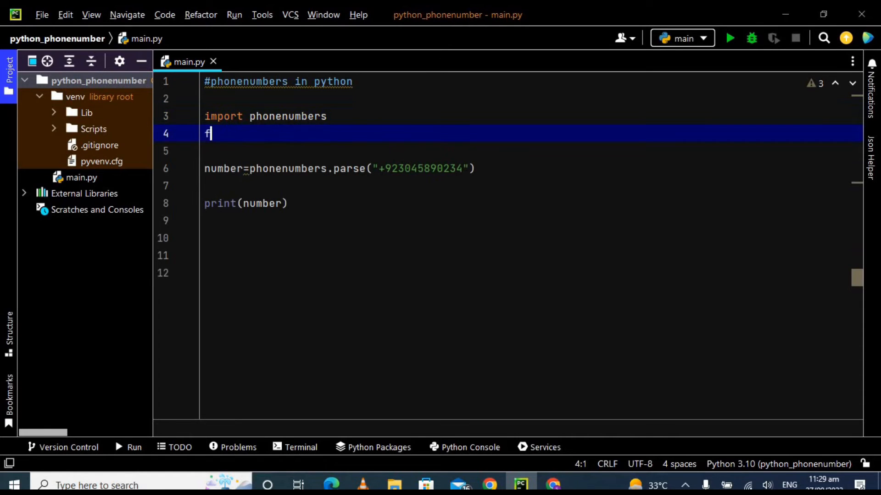
{"action": "type", "text": "rom_p"}
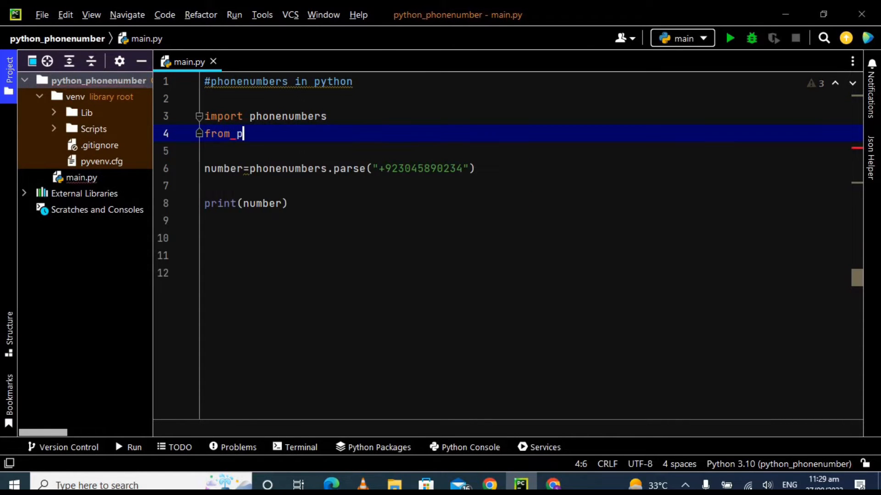
{"action": "type", "text": "hon"}
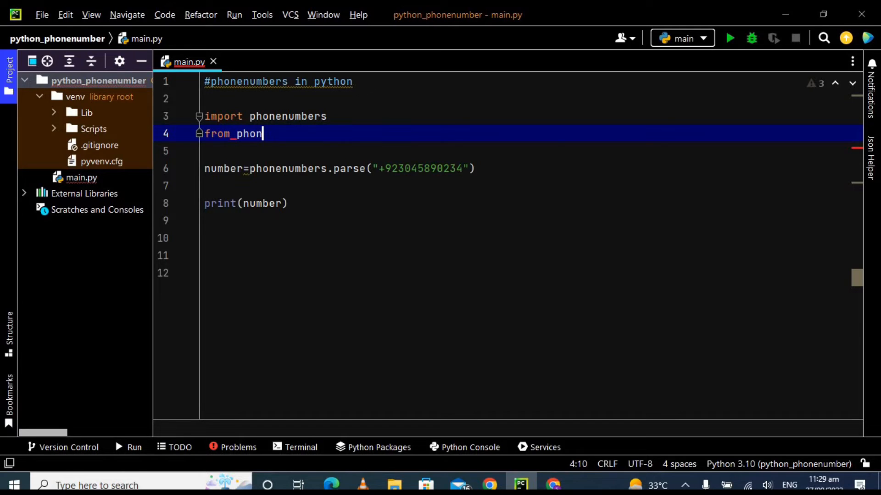
{"action": "type", "text": "enumbers import"}
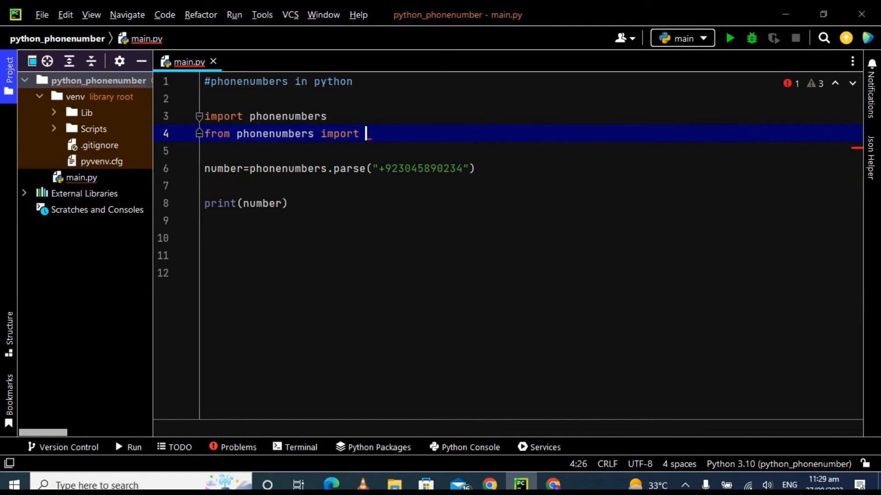
{"action": "type", "text": "ge"}
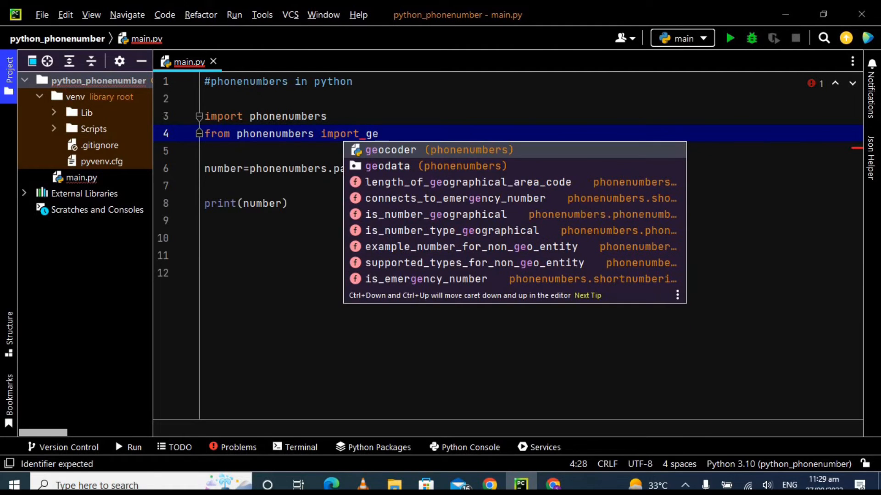
{"action": "left_click", "coordinate": [384, 149]}
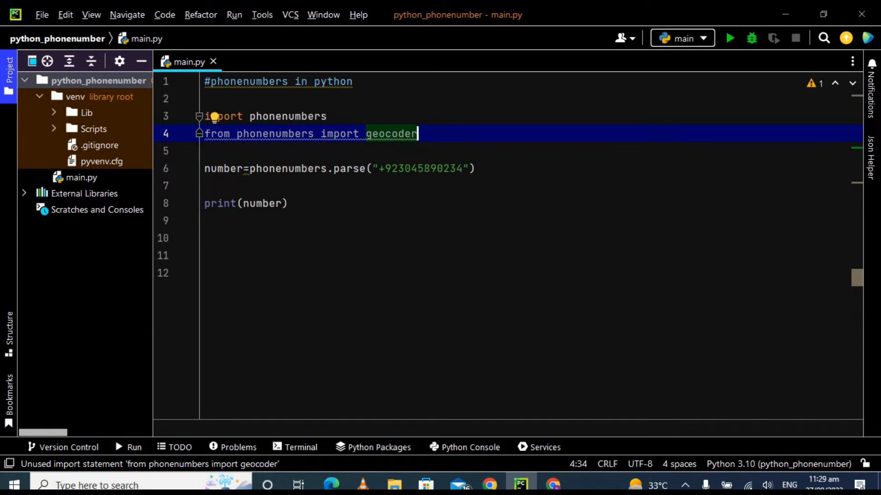
{"action": "type", "text": ",ca"}
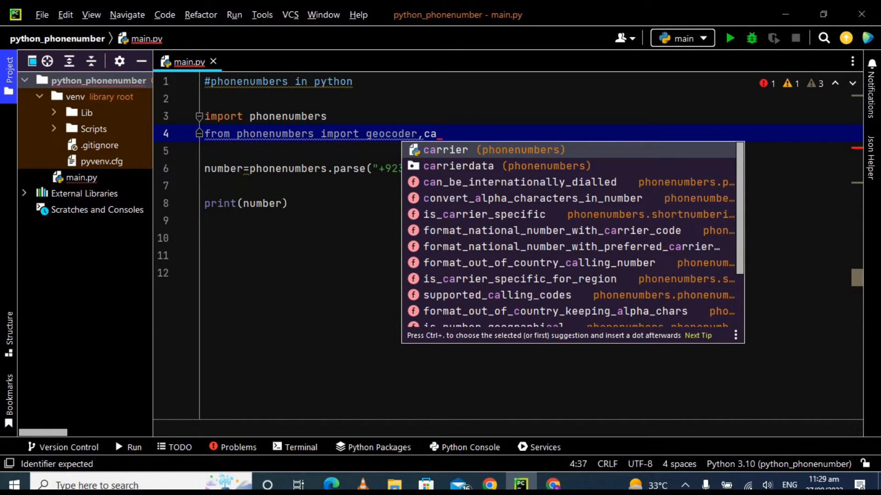
{"action": "left_click", "coordinate": [445, 150]}
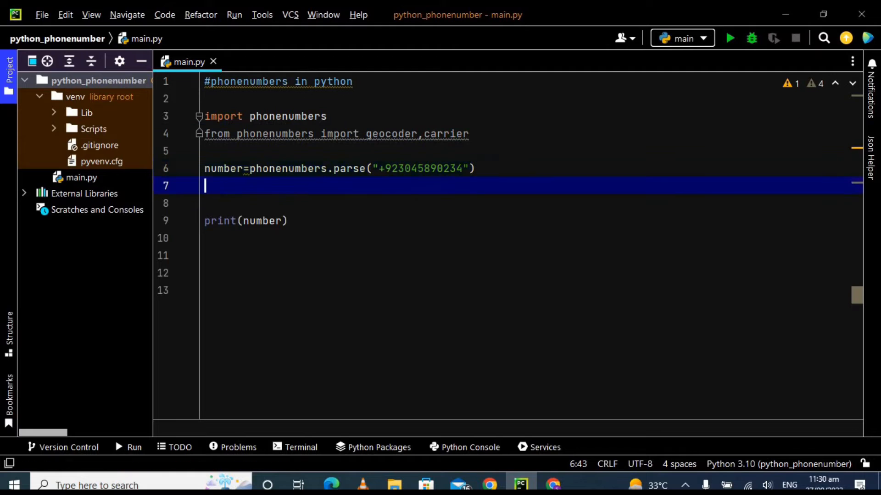
Step: Add region=geocoder.description_for_number(number,'en') on a new line below the parse
{"action": "key", "text": "enter"}
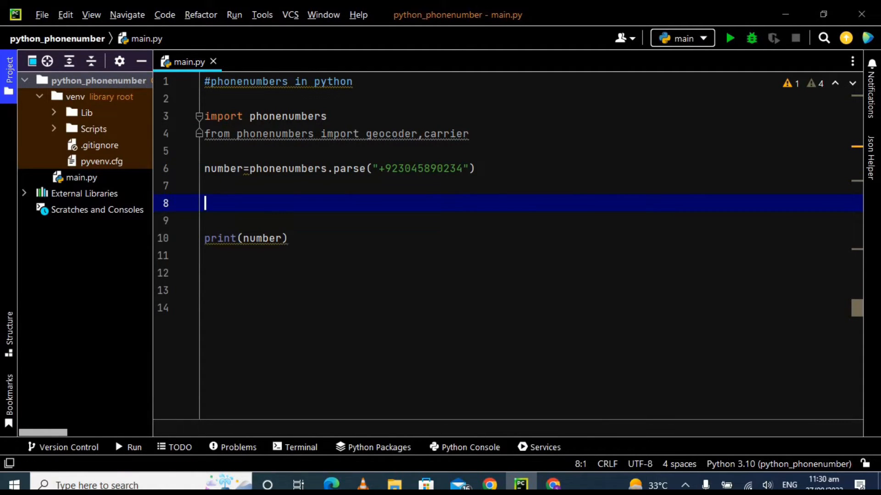
{"action": "type", "text": "region="}
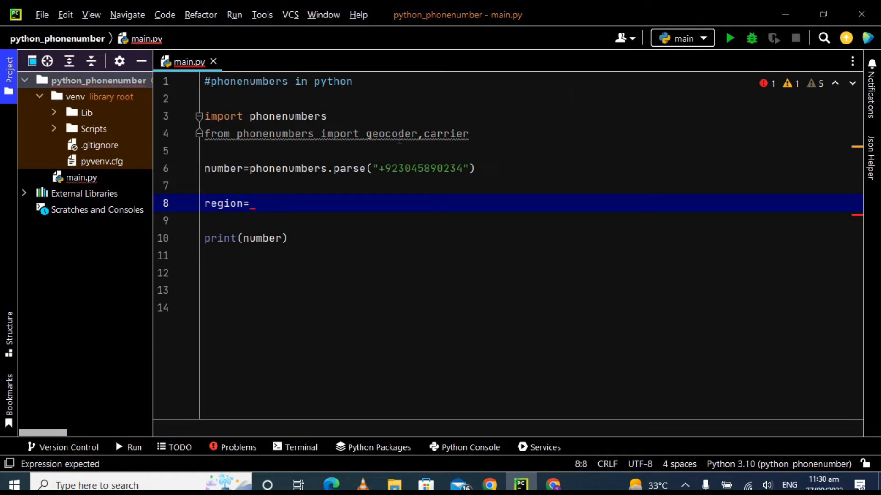
{"action": "type", "text": "geocoder."}
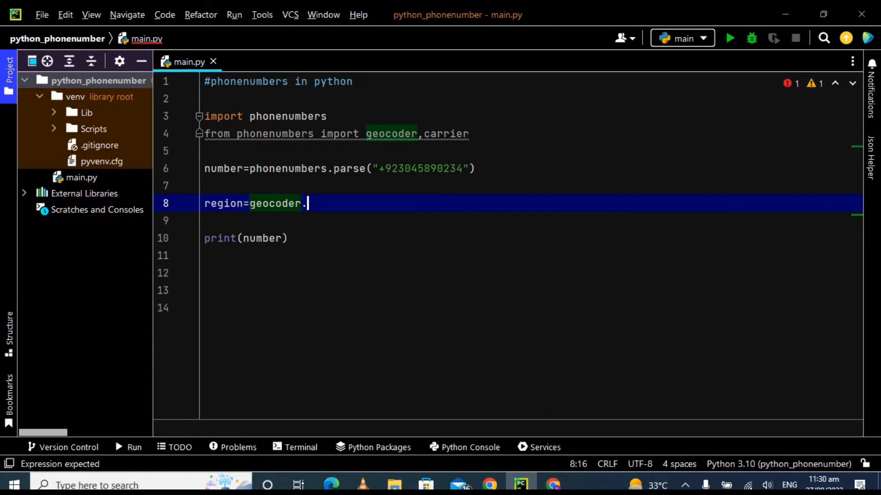
{"action": "type", "text": "."}
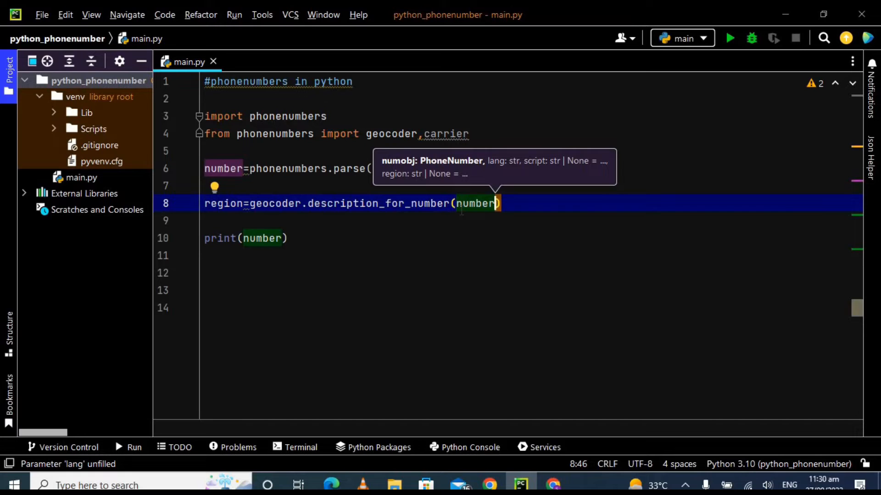
{"action": "type", "text": ","}
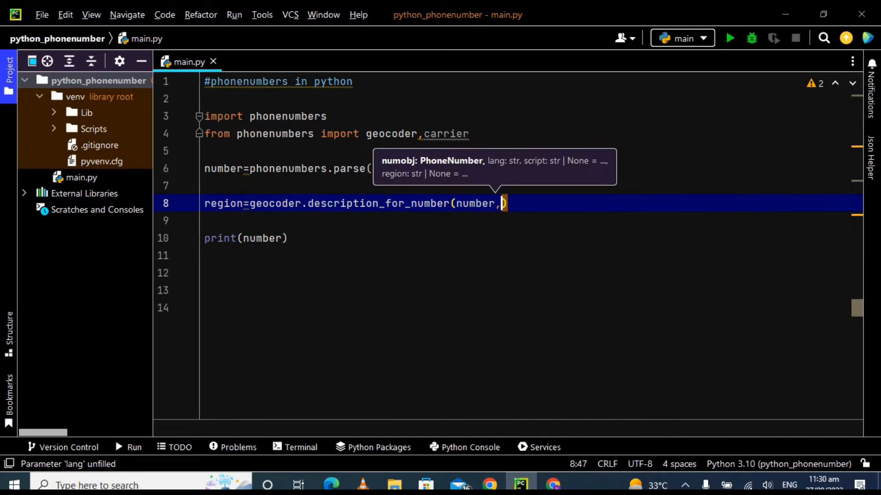
{"action": "type", "text": "'en'"}
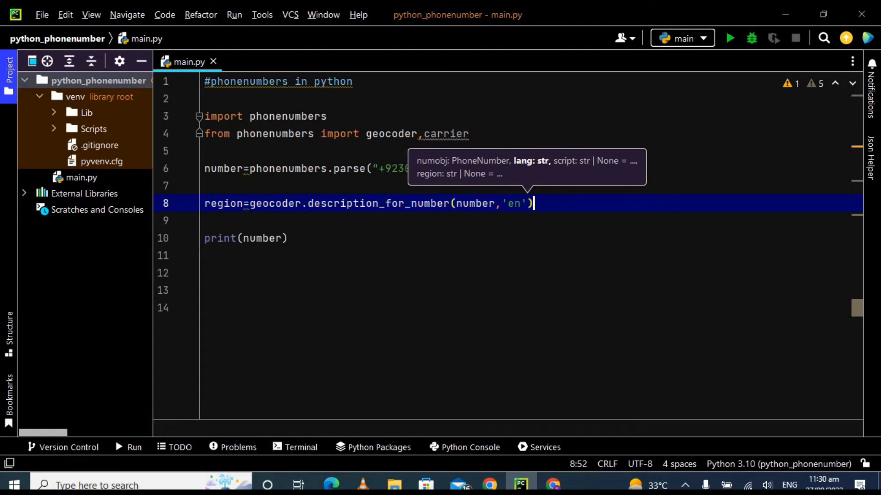
{"action": "key", "text": "Enter"}
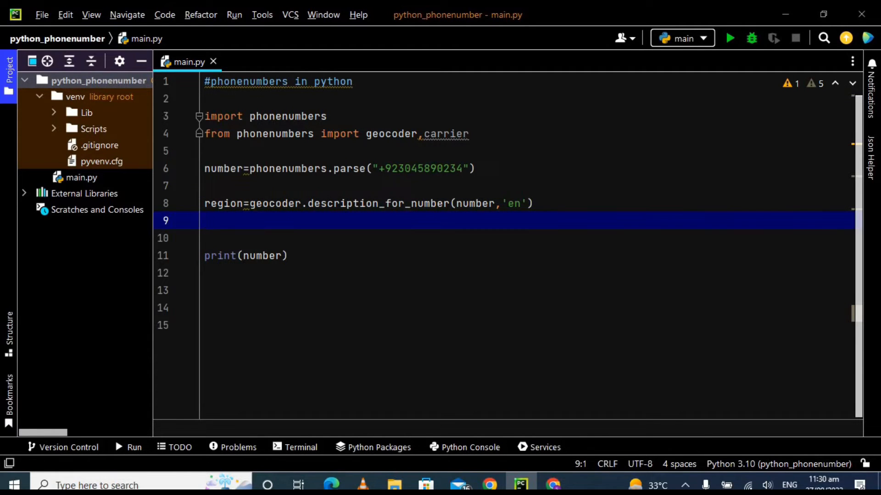
Step: Add service_provider=carrier.name_for_number(number,'en') below the region line
{"action": "type", "text": "se"}
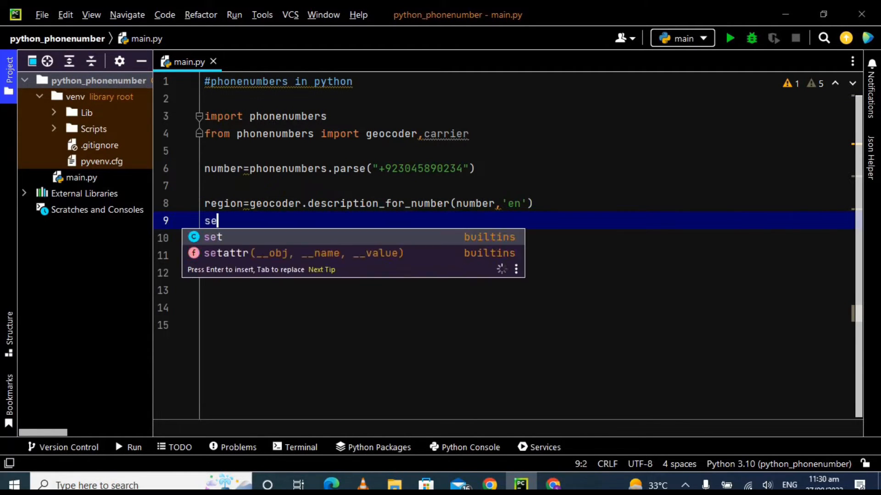
{"action": "type", "text": "rvice"}
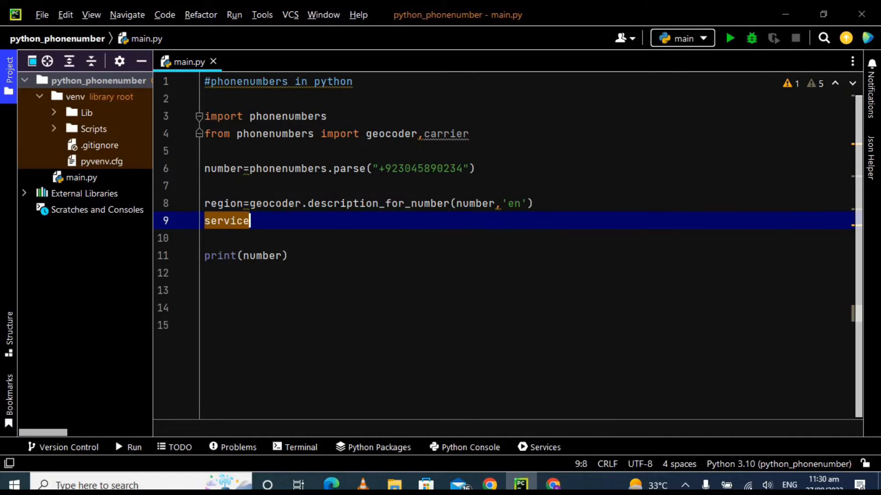
{"action": "type", "text": "_provi"}
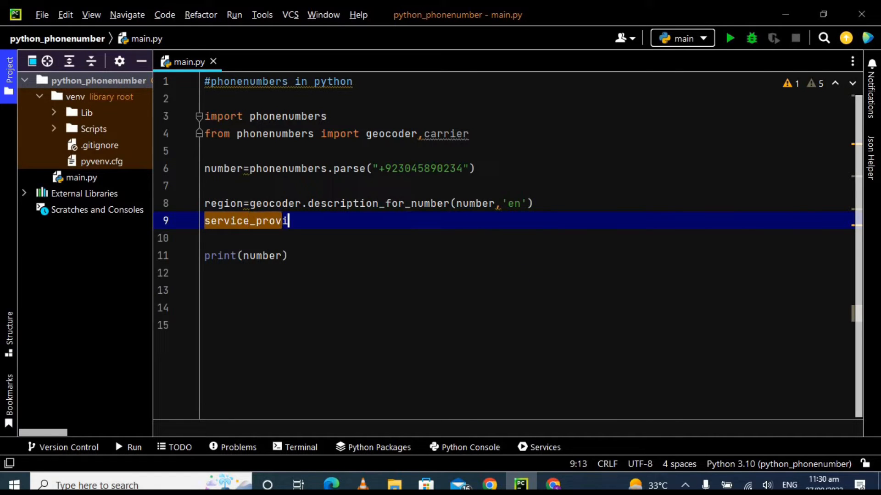
{"action": "type", "text": "der="}
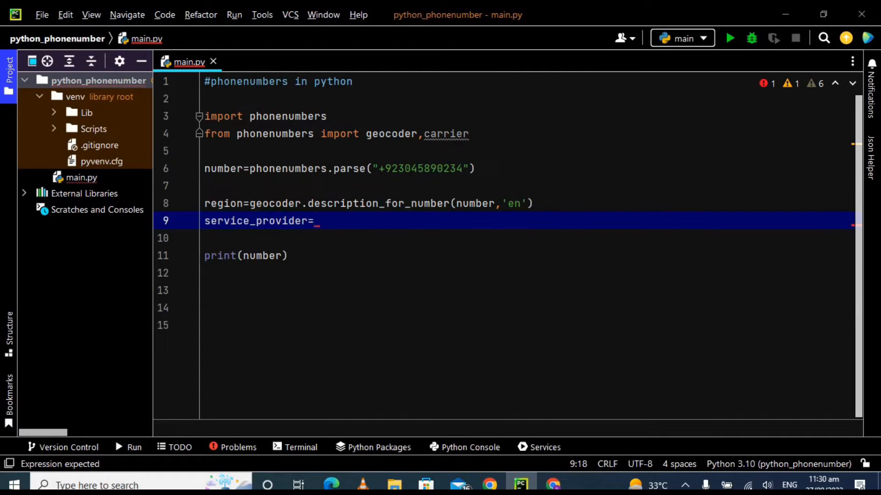
{"action": "type", "text": "carrier"}
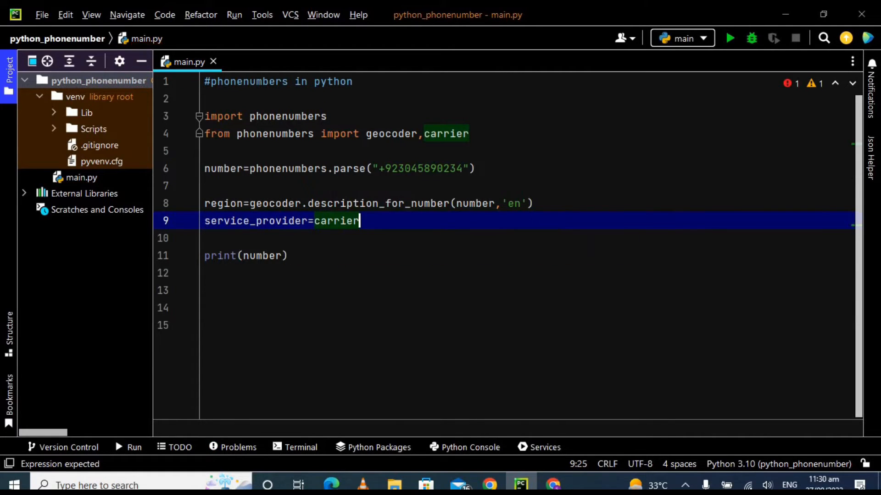
{"action": "type", "text": ".name_for_number("}
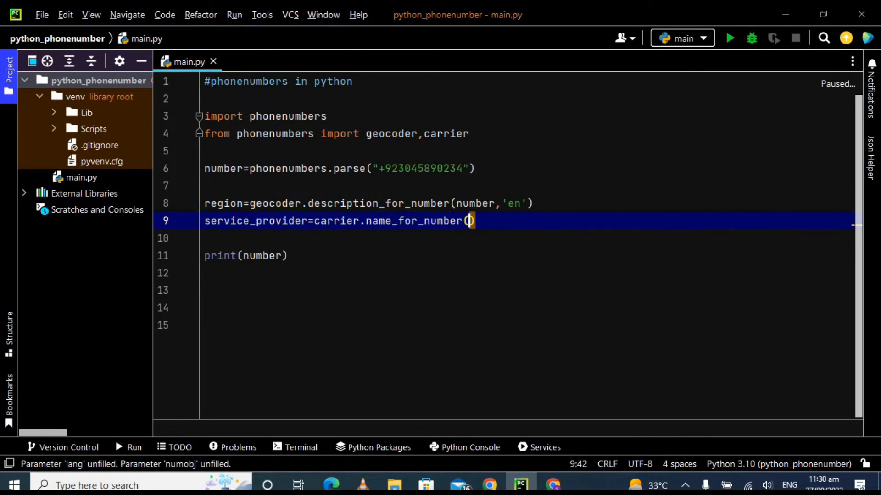
{"action": "type", "text": "'"}
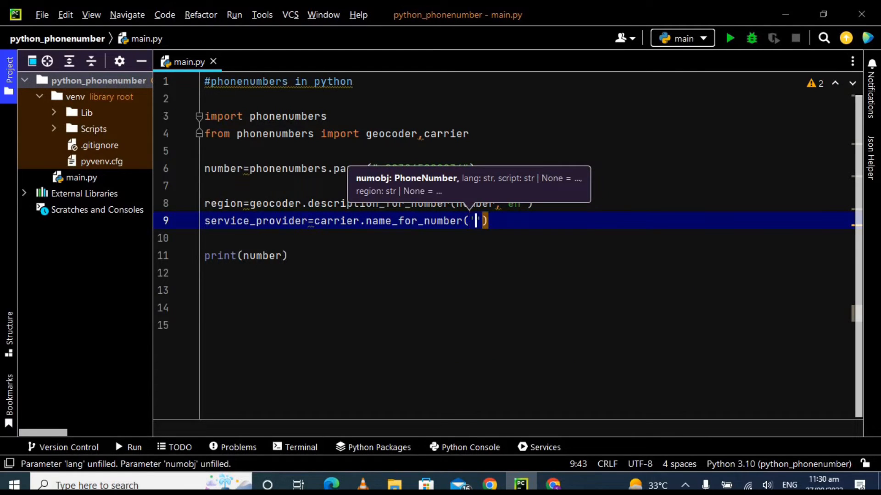
{"action": "type", "text": "nu"}
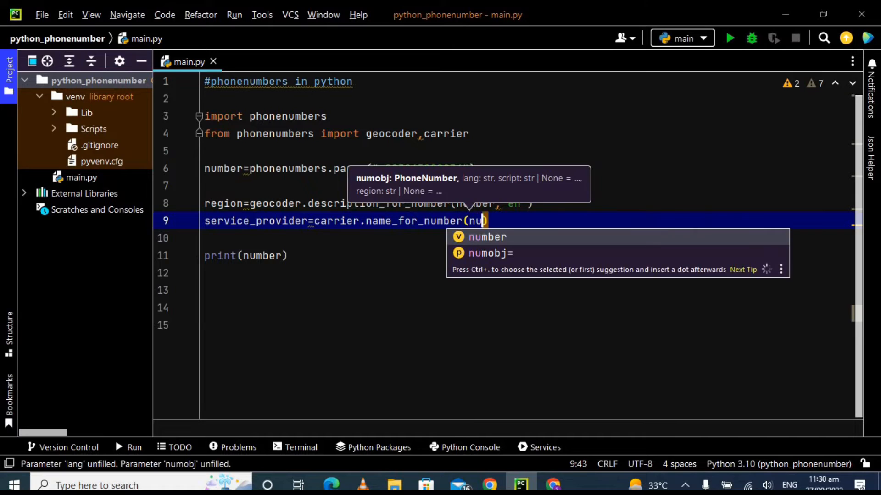
{"action": "type", "text": "number,"}
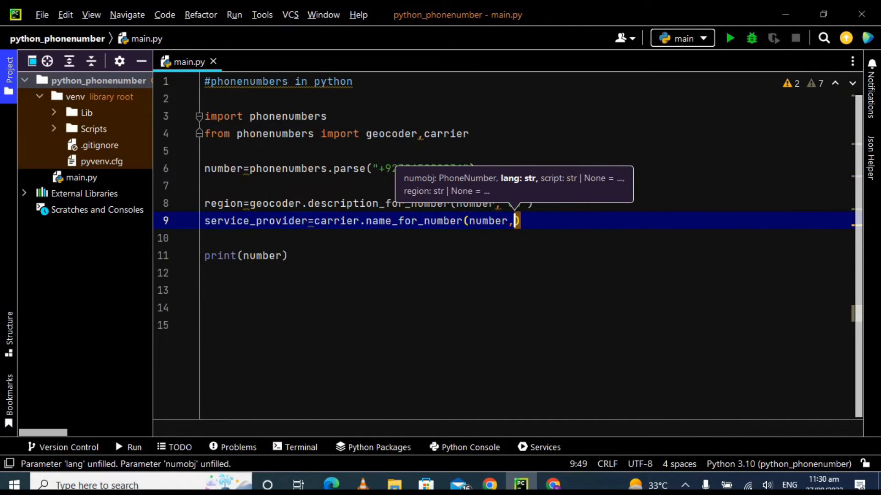
{"action": "type", "text": "'en'"}
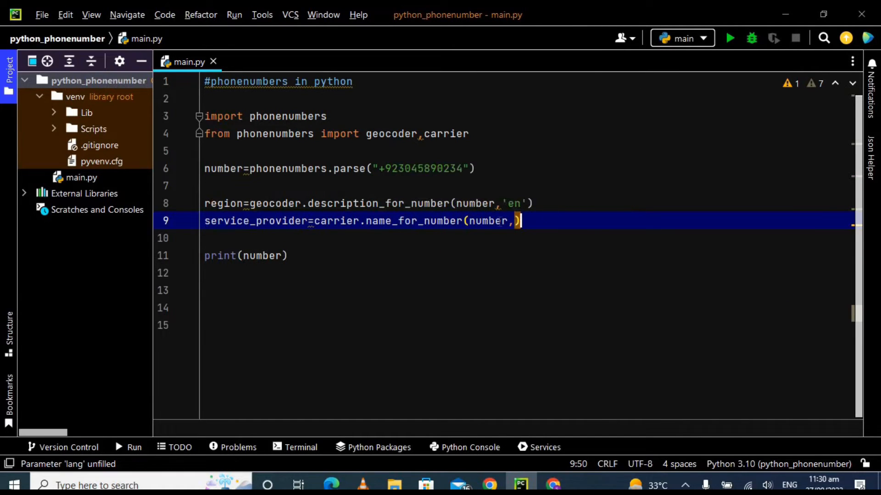
{"action": "type", "text": "''"}
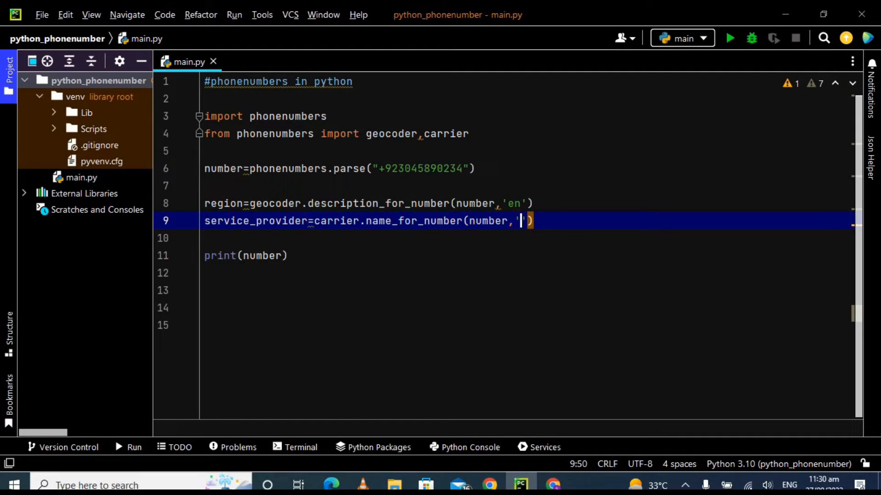
{"action": "type", "text": "en"}
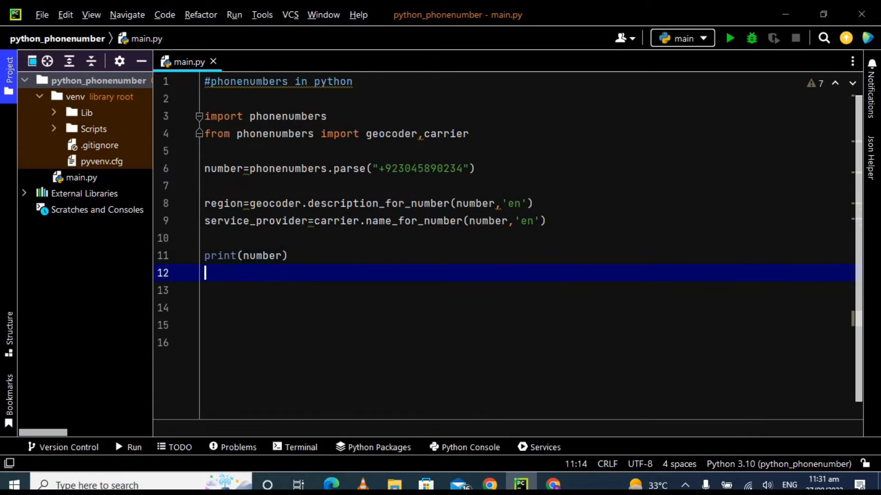
Step: Add print(service_provider) and begin a print(region) line after print(number)
{"action": "type", "text": "print"}
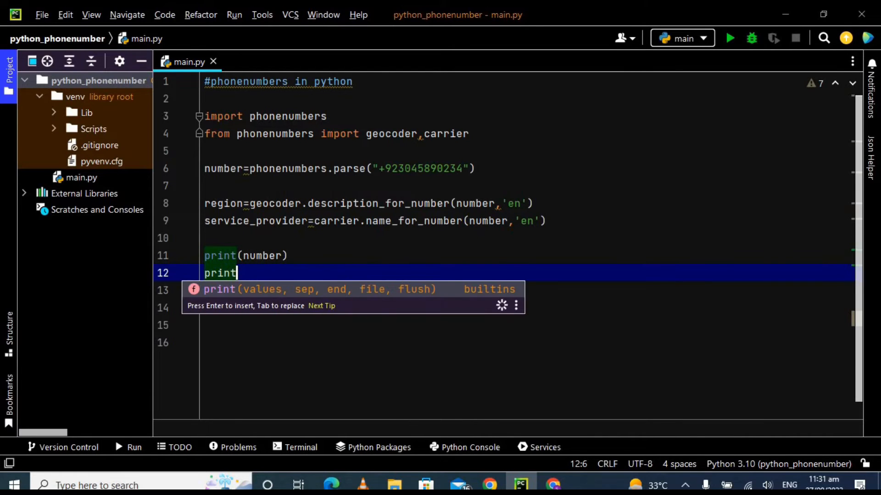
{"action": "type", "text": "("}
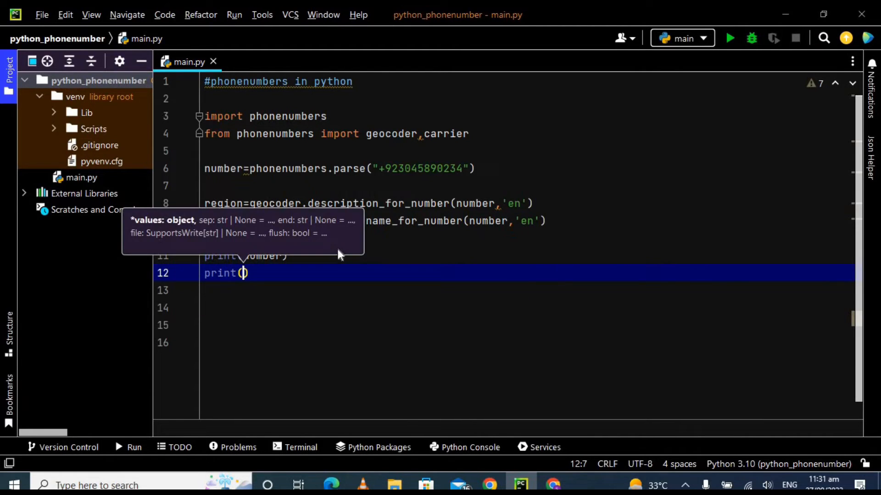
{"action": "type", "text": "service_provider"}
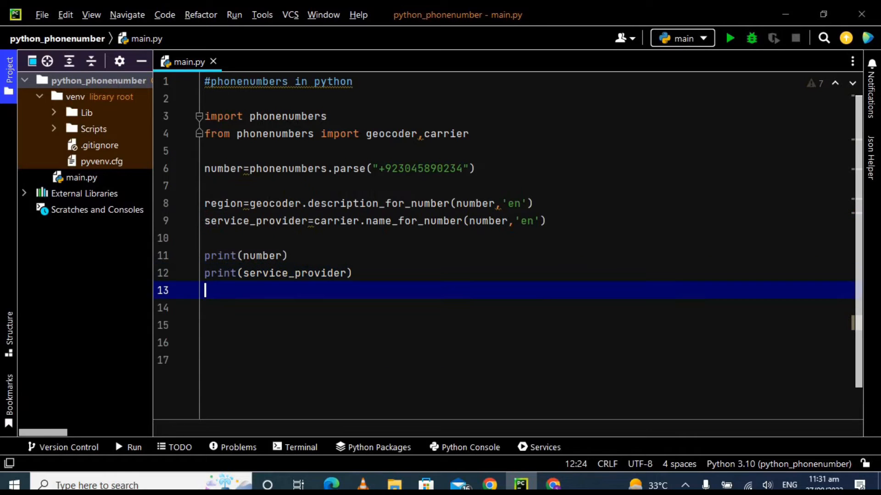
{"action": "type", "text": "print("}
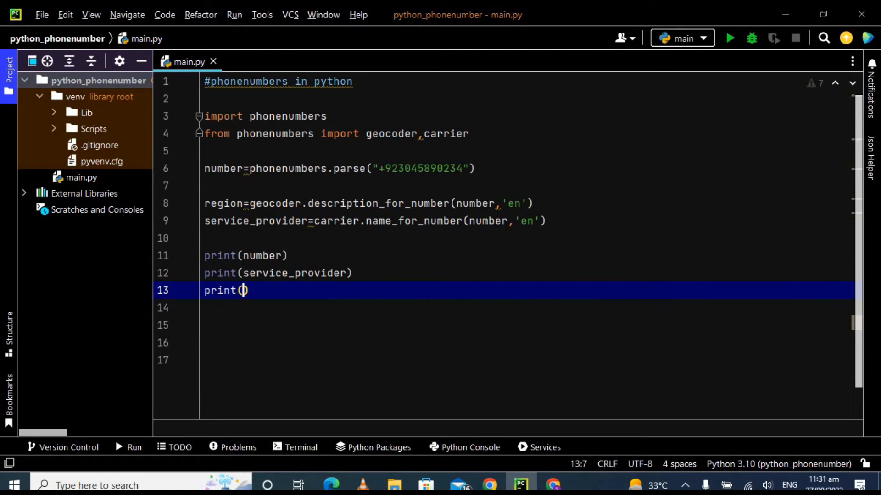
{"action": "type", "text": "regio"}
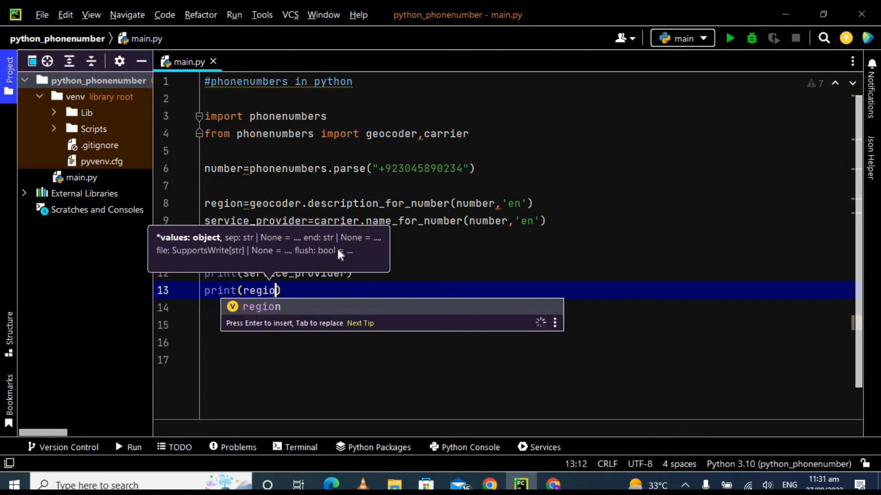
Step: Run main.py, see the number, Mobilink and Pakistan printed, then hide the Run panel
{"action": "left_click", "coordinate": [731, 38]}
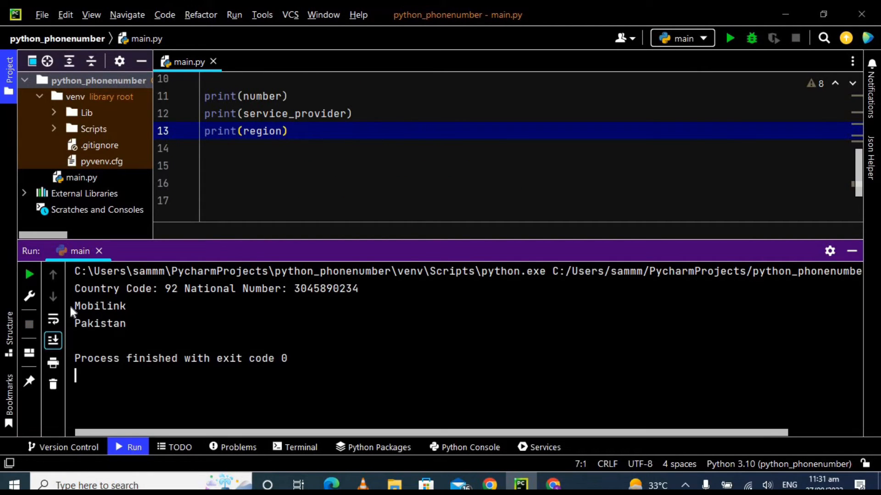
{"action": "left_click", "coordinate": [120, 306]}
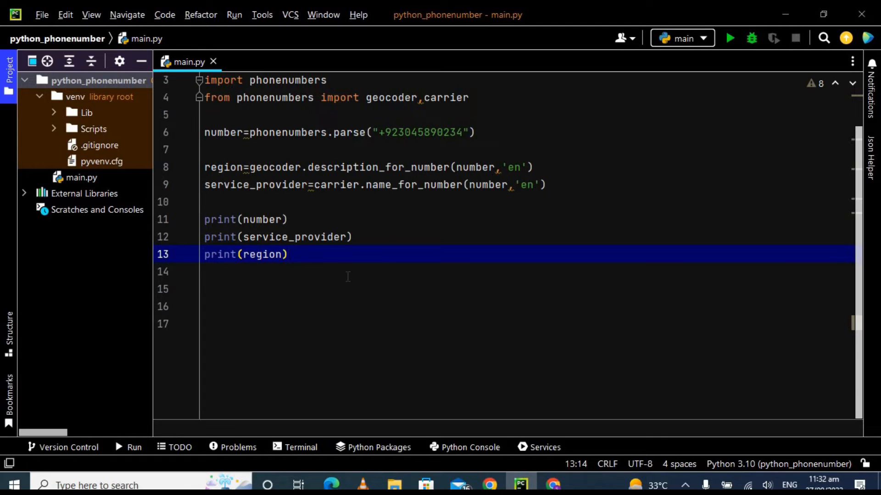
Step: Add valid=phonenumbers.is_valid_number(number) below the carrier lookup line
{"action": "left_click", "coordinate": [287, 254]}
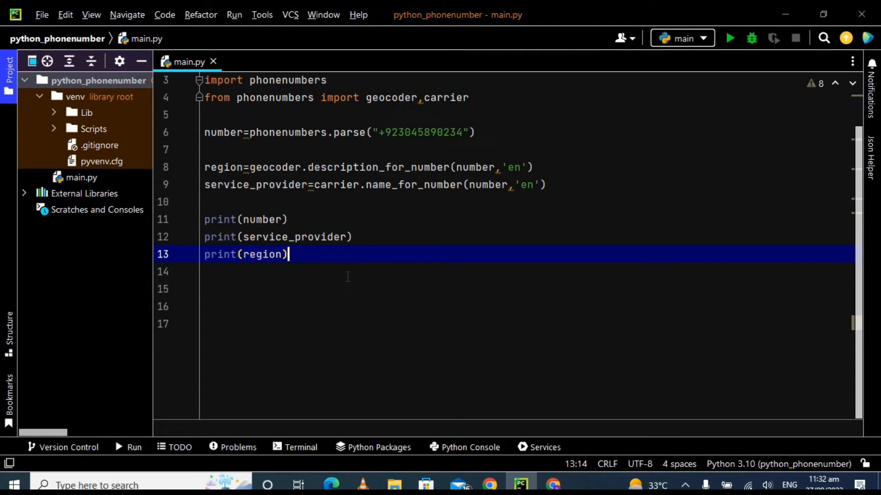
{"action": "left_click", "coordinate": [558, 184]}
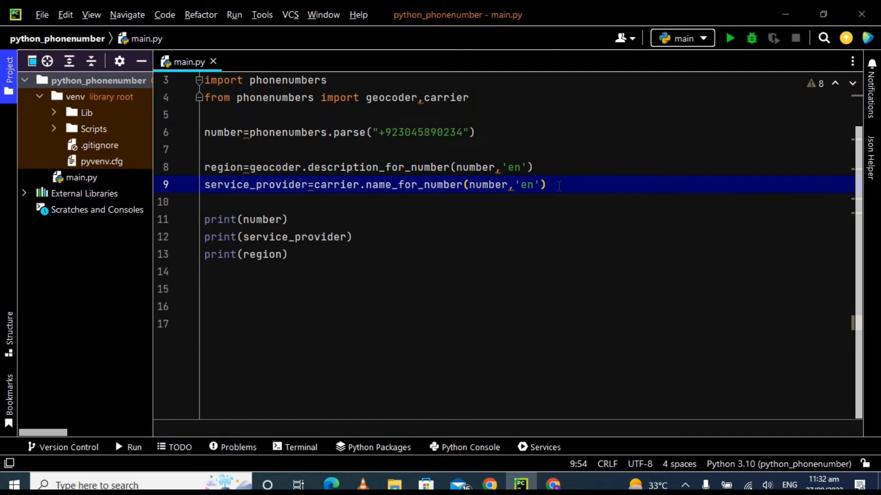
{"action": "key", "text": "Enter"}
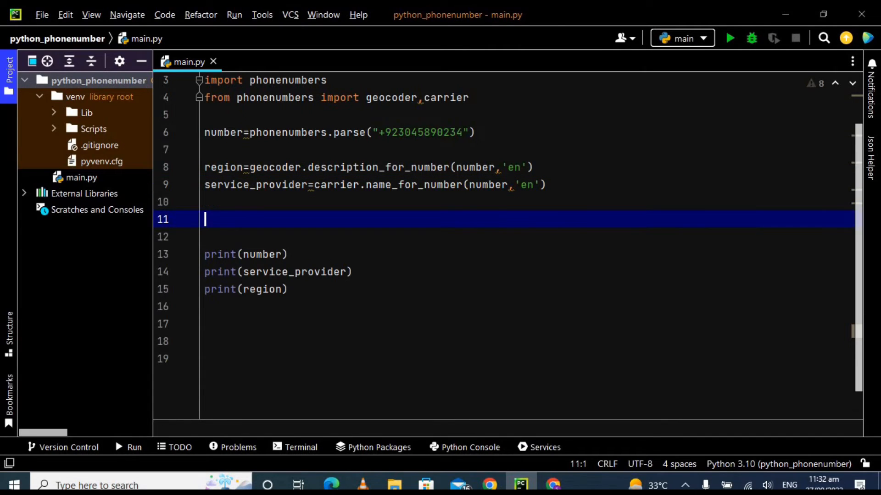
{"action": "type", "text": "valid="}
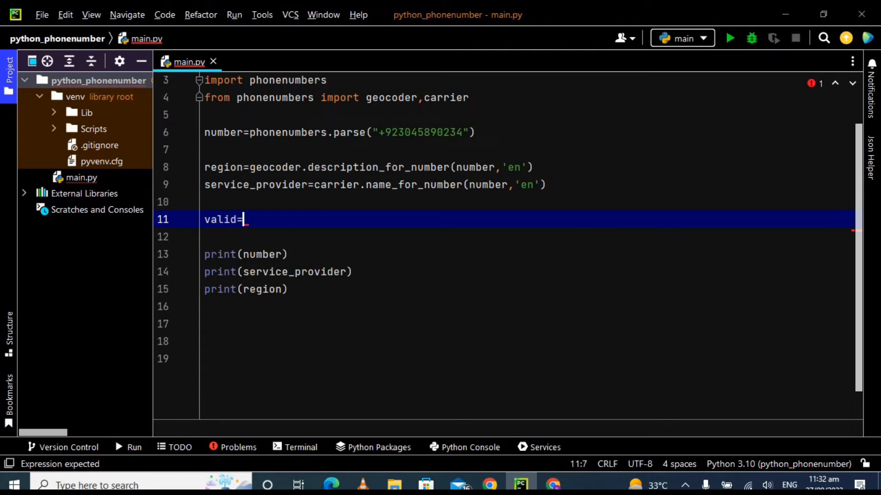
{"action": "type", "text": "phonenumbers"}
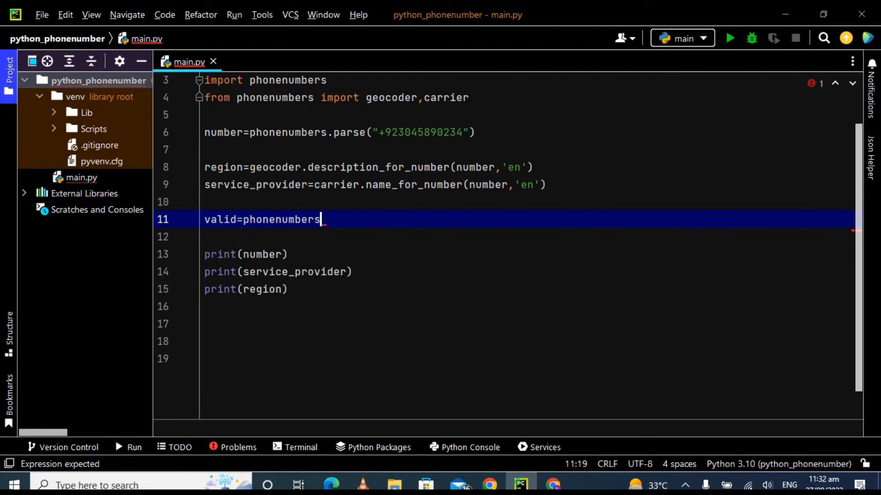
{"action": "type", "text": "."}
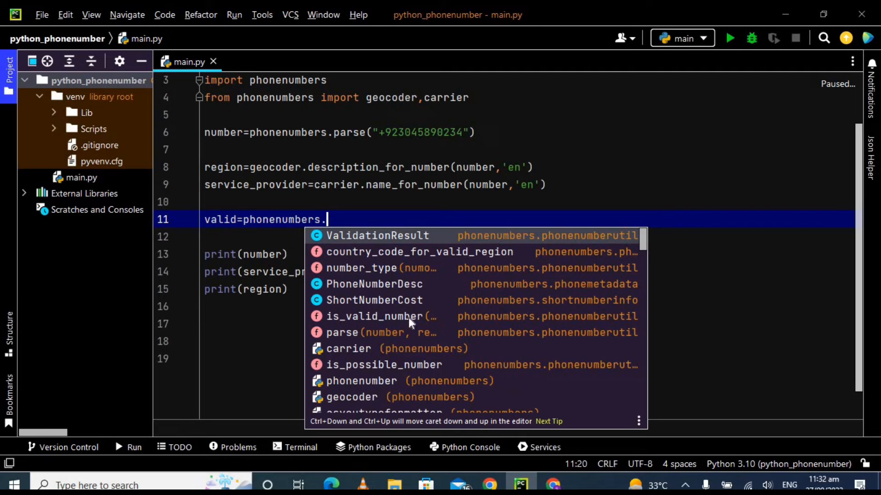
{"action": "mouse_move", "coordinate": [399, 322]}
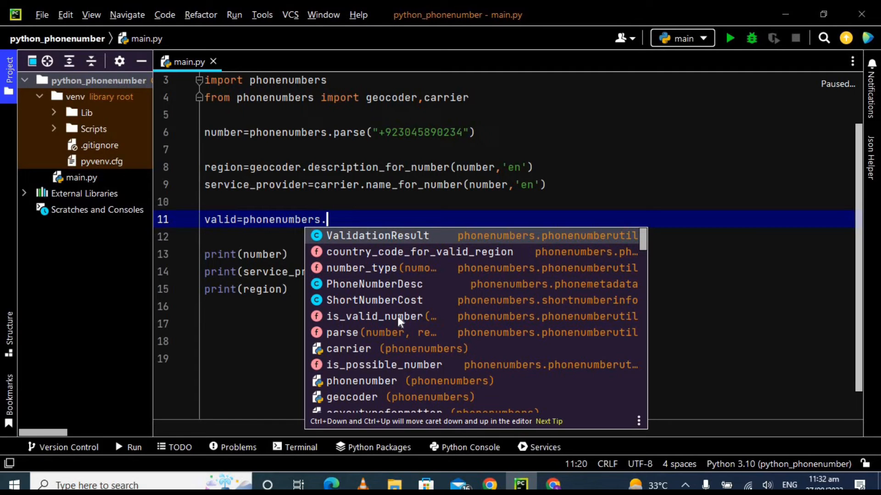
{"action": "left_click", "coordinate": [375, 316]}
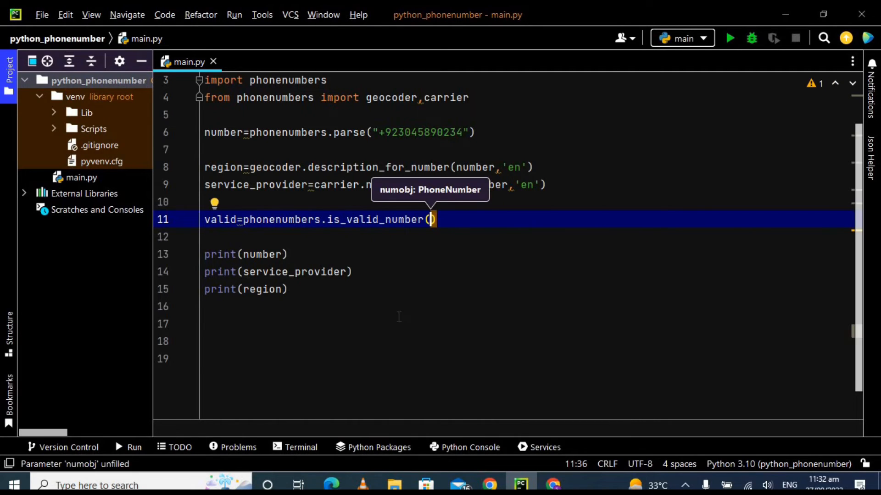
{"action": "type", "text": "number"}
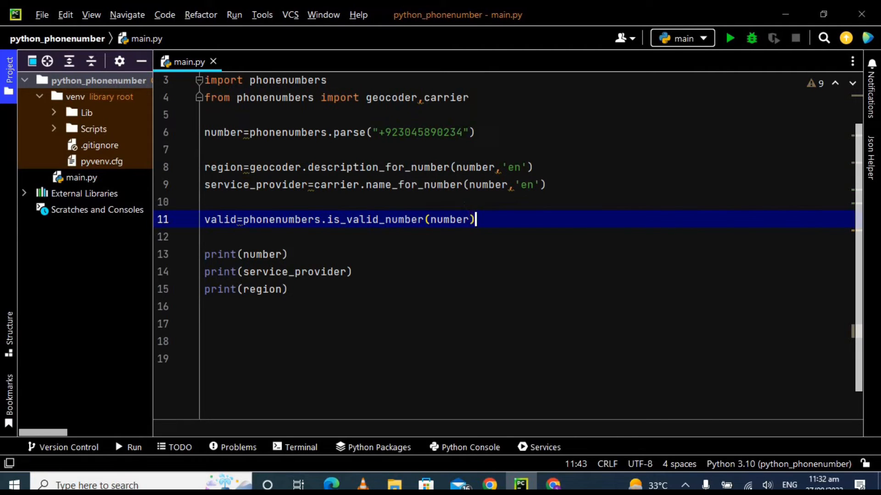
{"action": "key", "text": "Enter"}
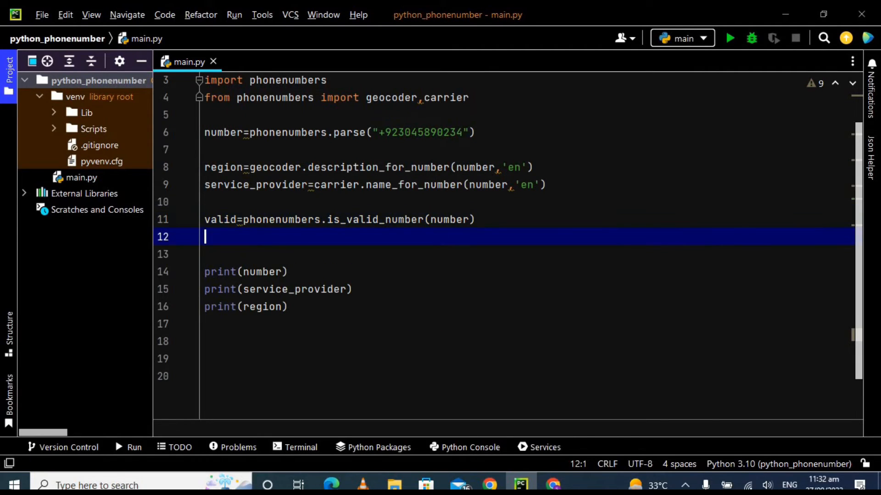
Step: Add possibe=phonenumbers.is_possible_number(number) below the validity line
{"action": "type", "text": "po"}
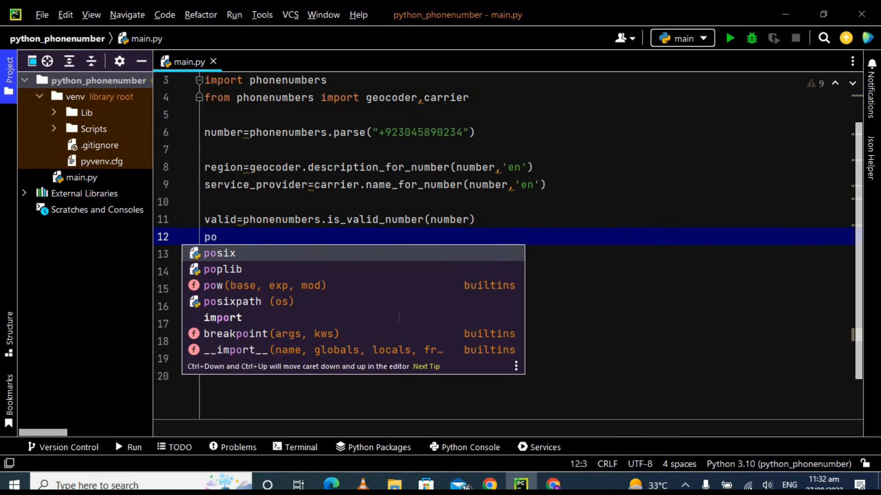
{"action": "type", "text": "ssibe="}
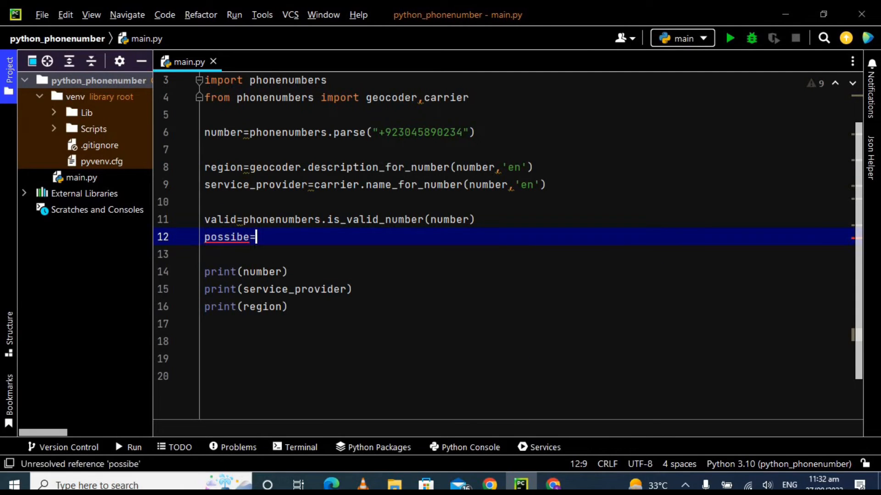
{"action": "type", "text": "phonenumbers"}
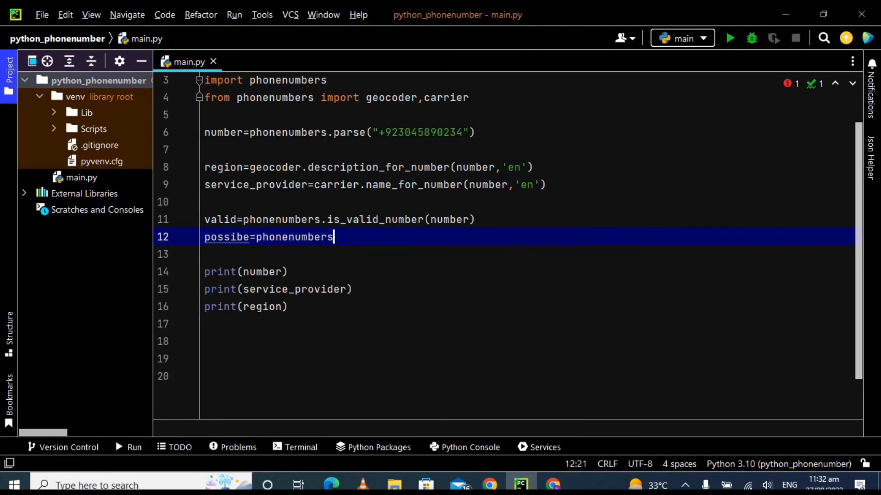
{"action": "type", "text": "."}
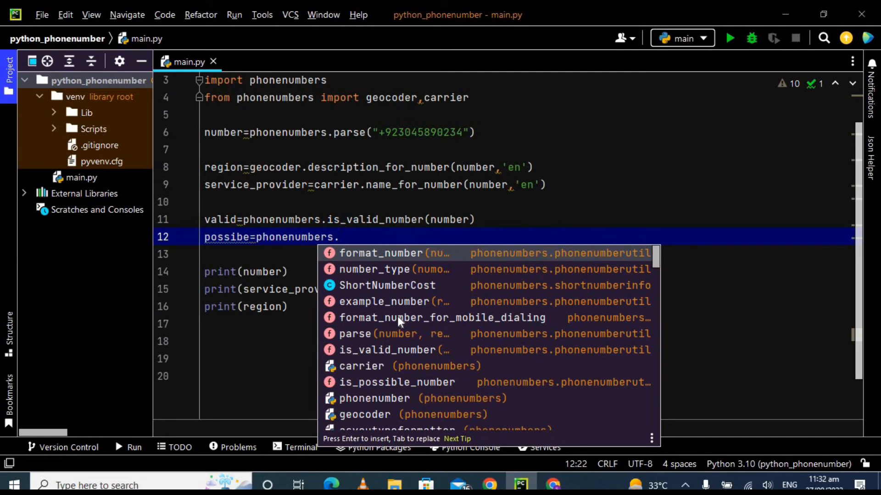
{"action": "left_click", "coordinate": [397, 382]}
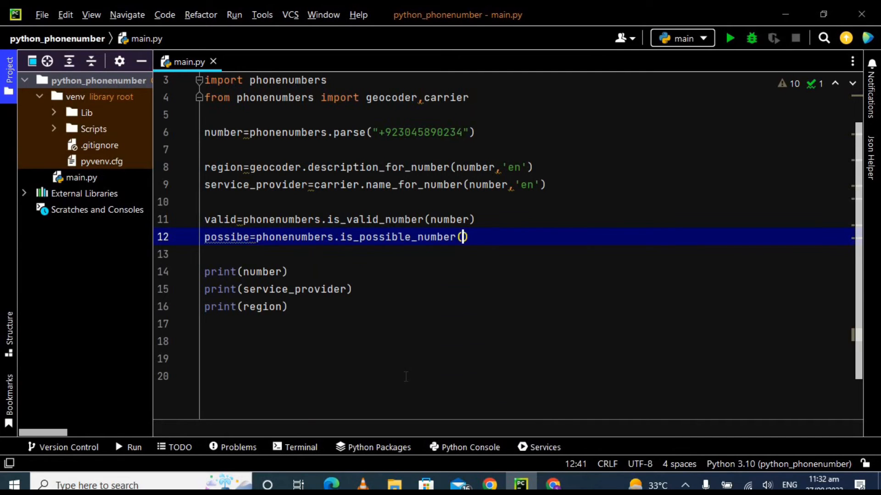
{"action": "type", "text": "numn"}
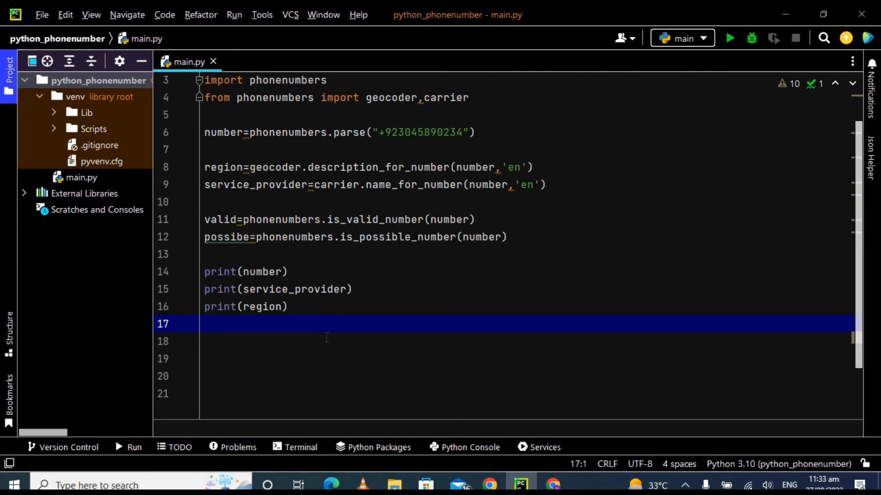
Step: Add print(valid) and print(possibe) on lines 17 and 18, erasing the mistaken autocomplete text
{"action": "type", "text": "print(Val"}
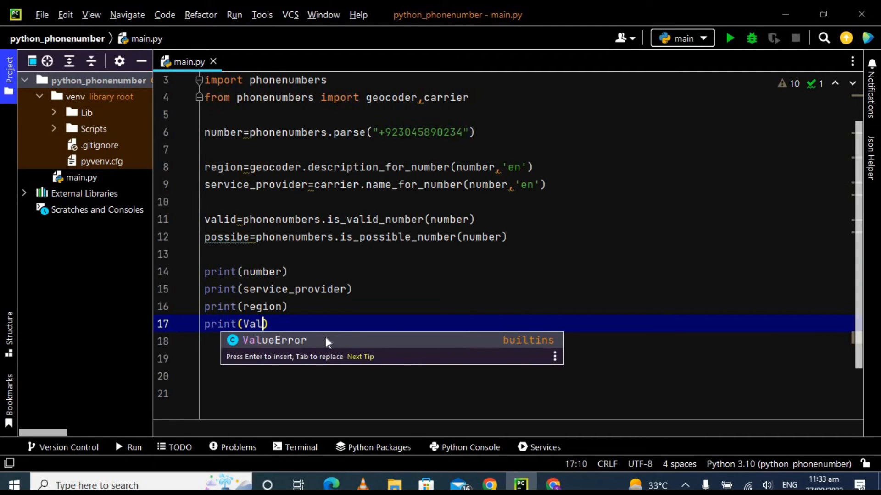
{"action": "key", "text": "Backspace"}
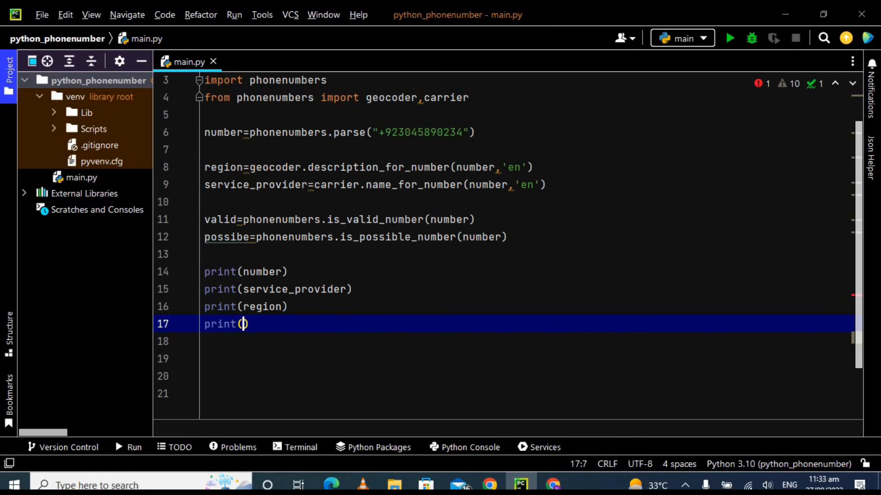
{"action": "type", "text": "valid)"}
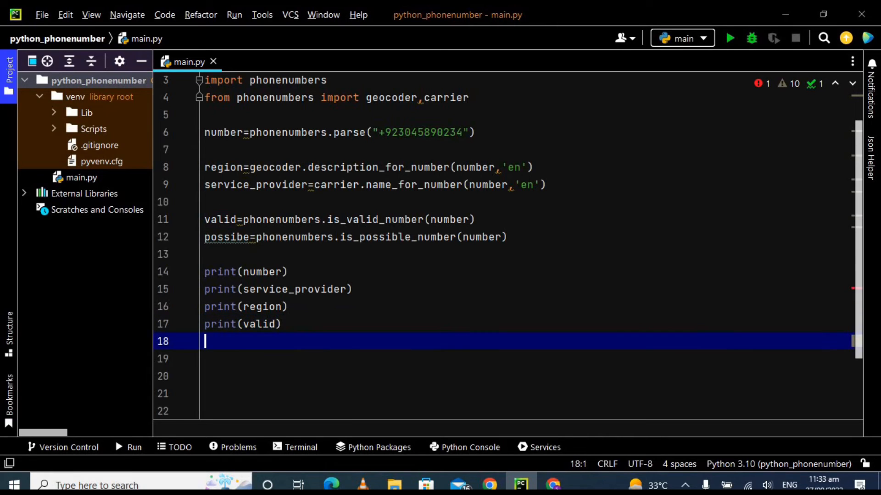
{"action": "type", "text": "print"}
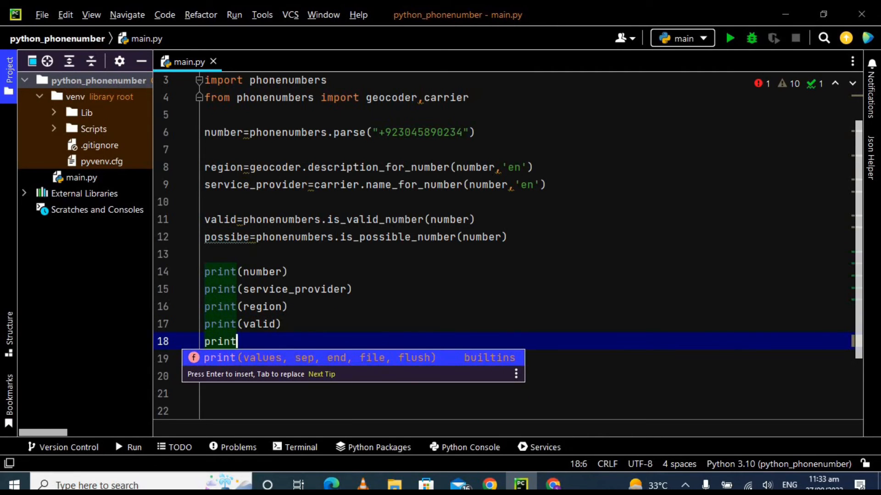
{"action": "type", "text": "(possibe)"}
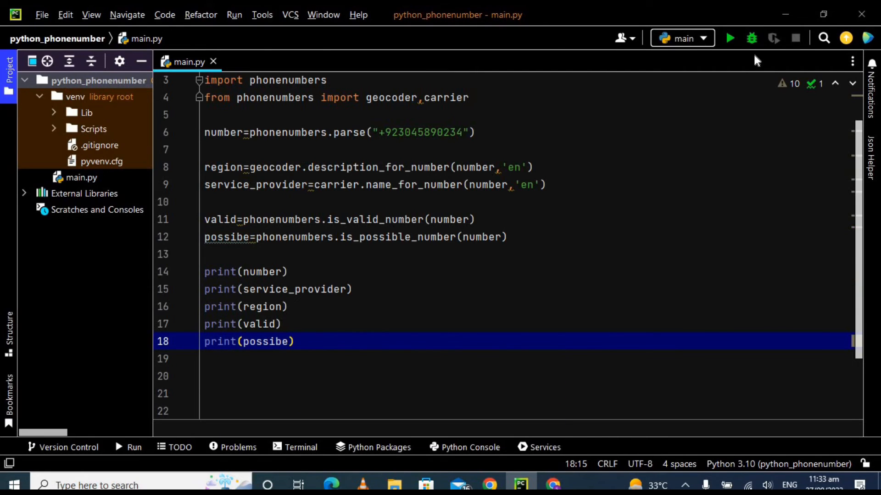
Step: Run main.py to confirm the output shows the number, Mobilink, Pakistan, True and True
{"action": "left_click", "coordinate": [730, 38]}
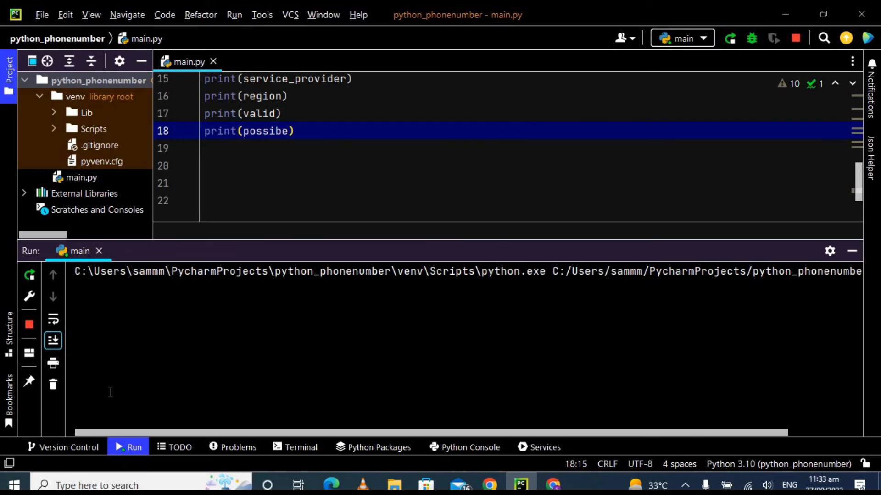
{"action": "mouse_move", "coordinate": [179, 355]}
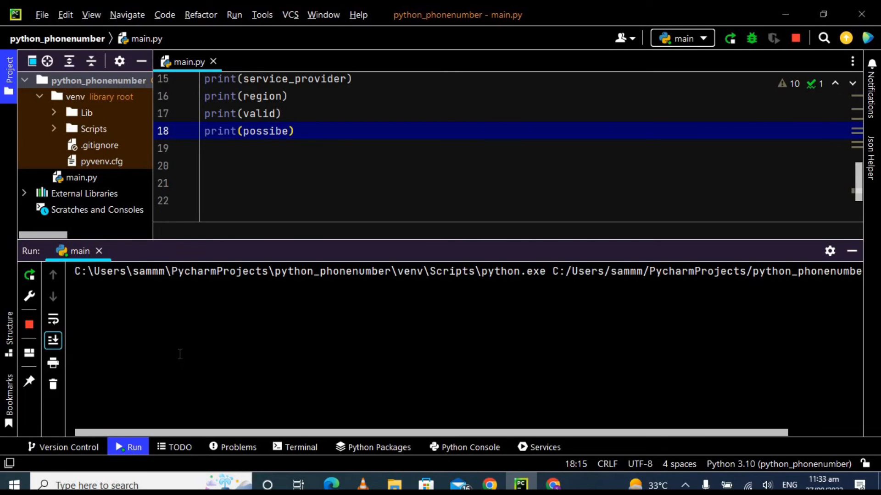
{"action": "left_click", "coordinate": [730, 37]}
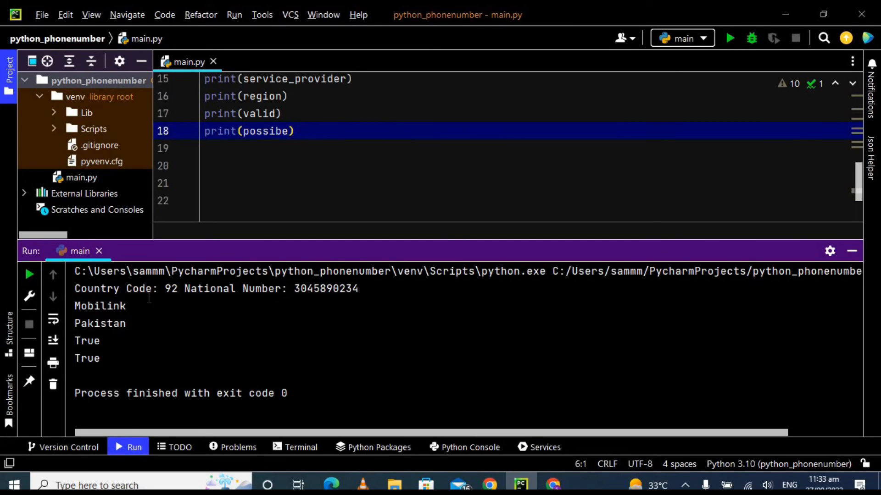
{"action": "mouse_move", "coordinate": [69, 346]}
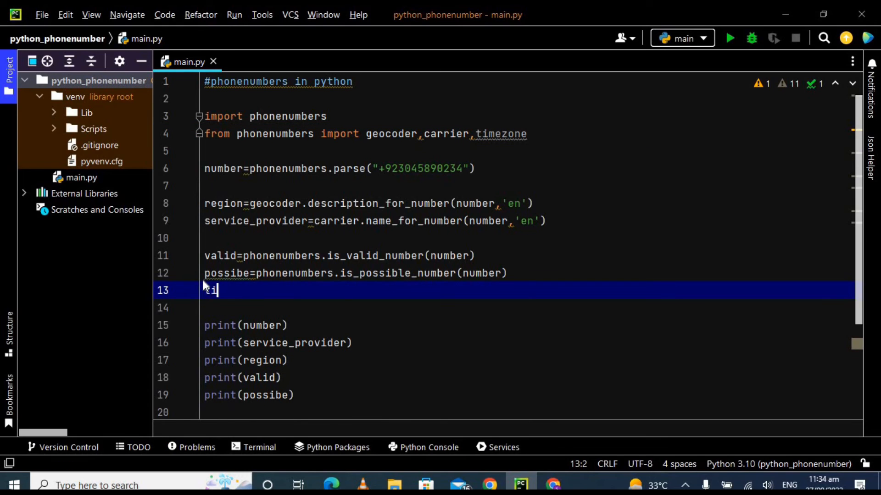
Step: Set timeZone = timezone.time_zones_for_number(number) on line 13 above the prints
{"action": "type", "text": "imeZone="}
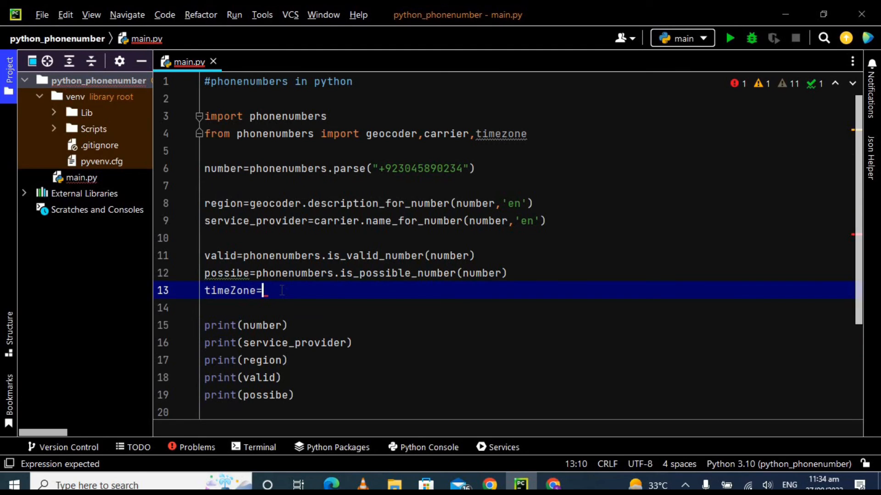
{"action": "mouse_move", "coordinate": [224, 308]}
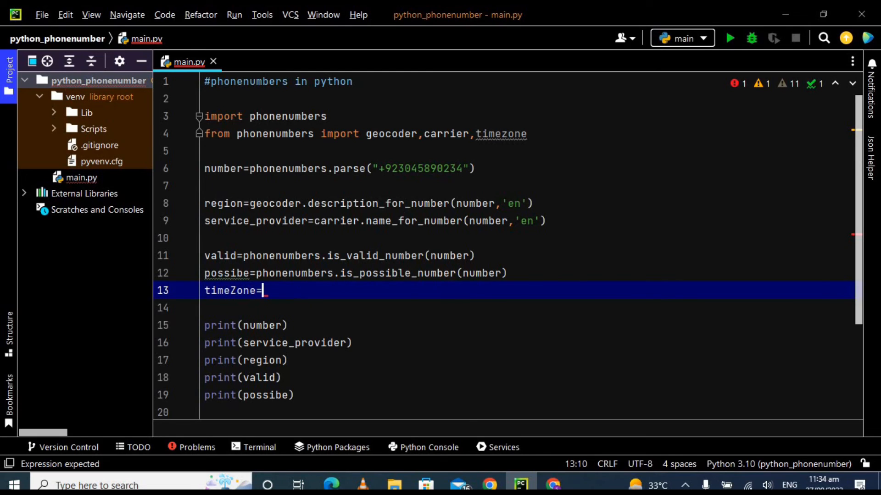
{"action": "type", "text": "tim"}
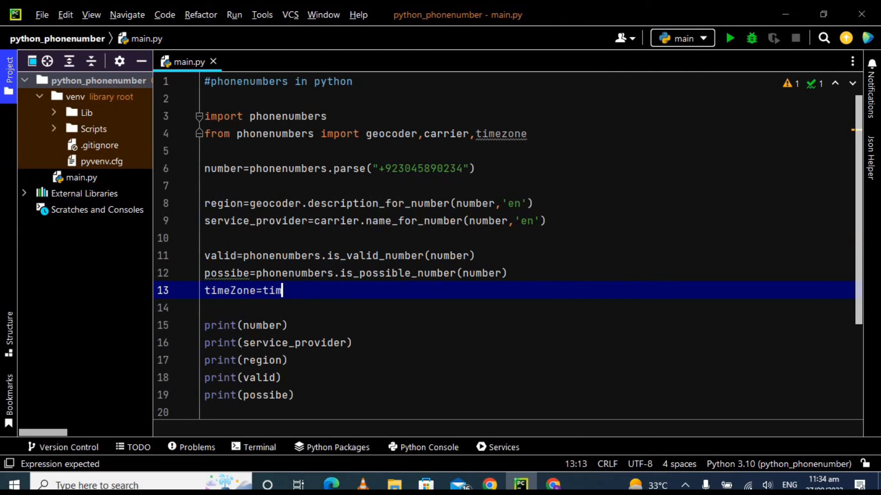
{"action": "type", "text": "ezone."}
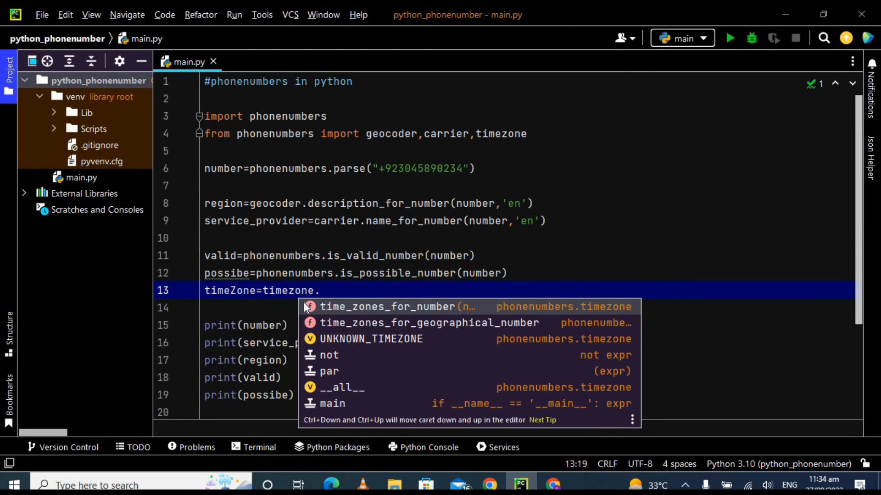
{"action": "left_click", "coordinate": [386, 307]}
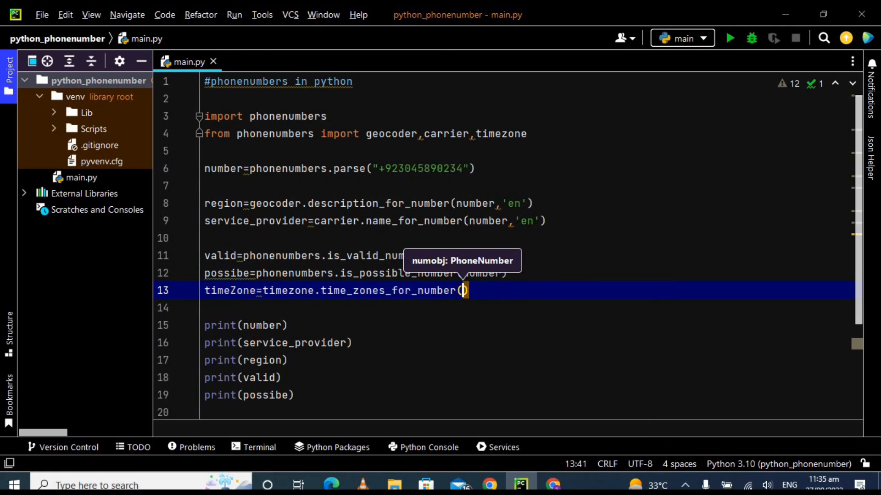
{"action": "type", "text": "number"}
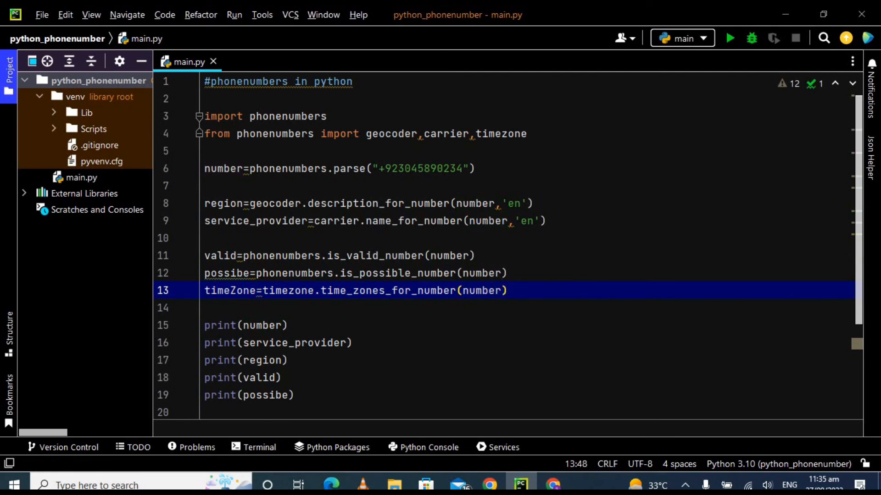
{"action": "mouse_move", "coordinate": [858, 315]}
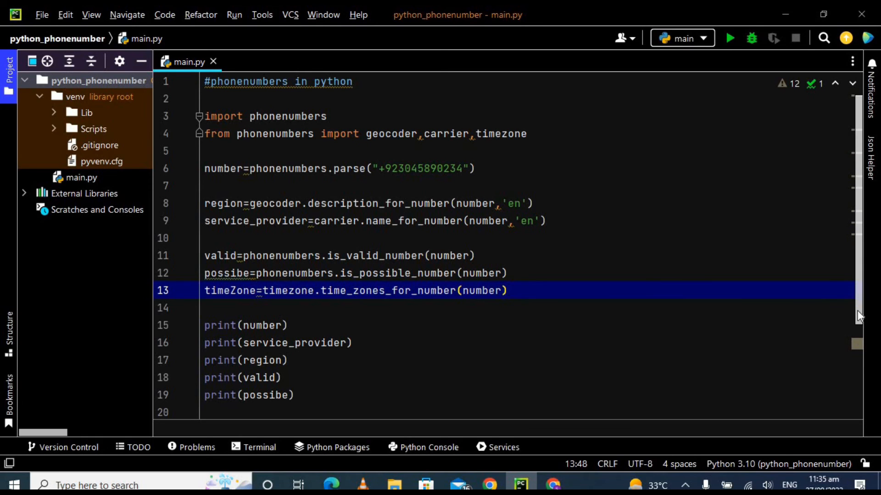
Step: Add print(timeZone) on line 20 and rerun so the output ends with ('Asia/Karachi',)
{"action": "scroll", "scroll_direction": "down", "scroll_amount": 3}
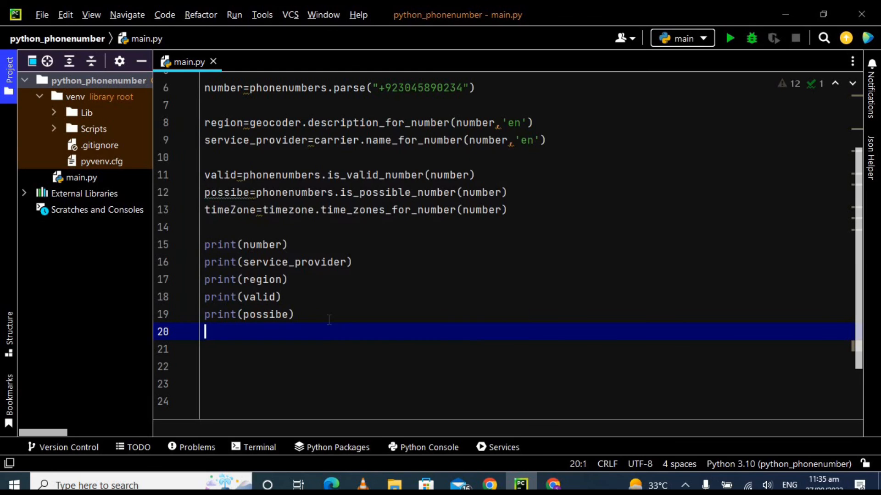
{"action": "type", "text": "print("}
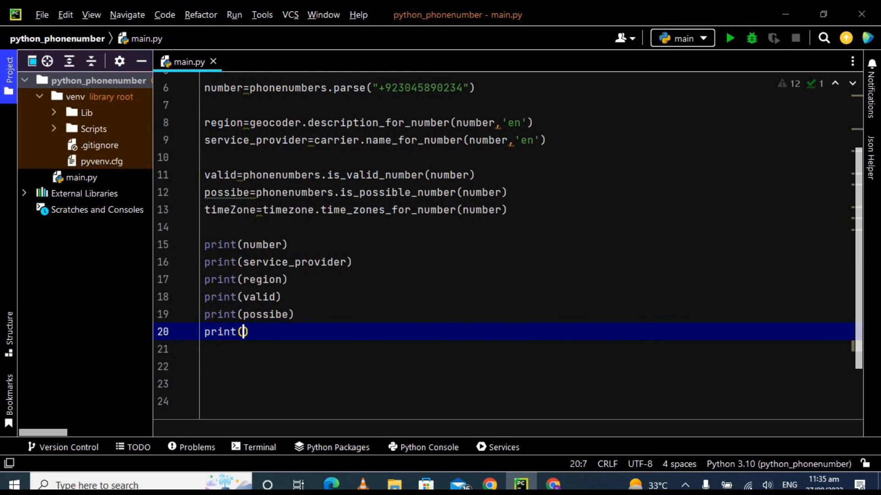
{"action": "type", "text": "timeZone"}
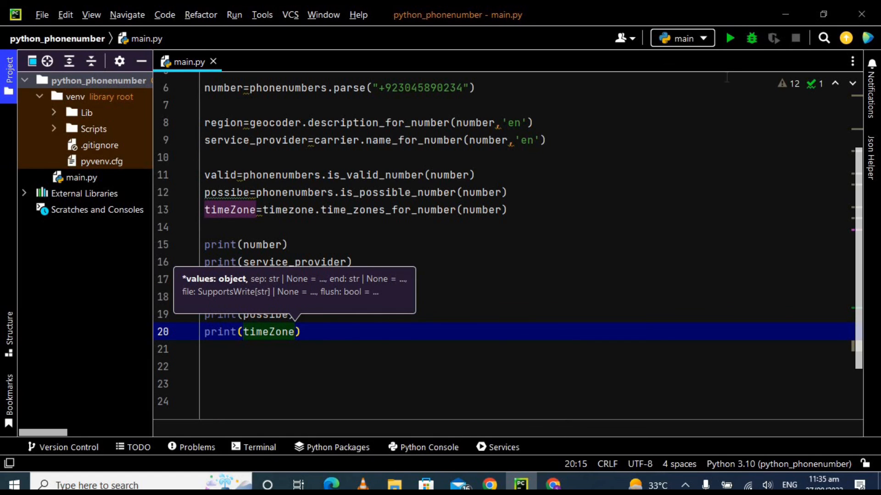
{"action": "left_click", "coordinate": [730, 38]}
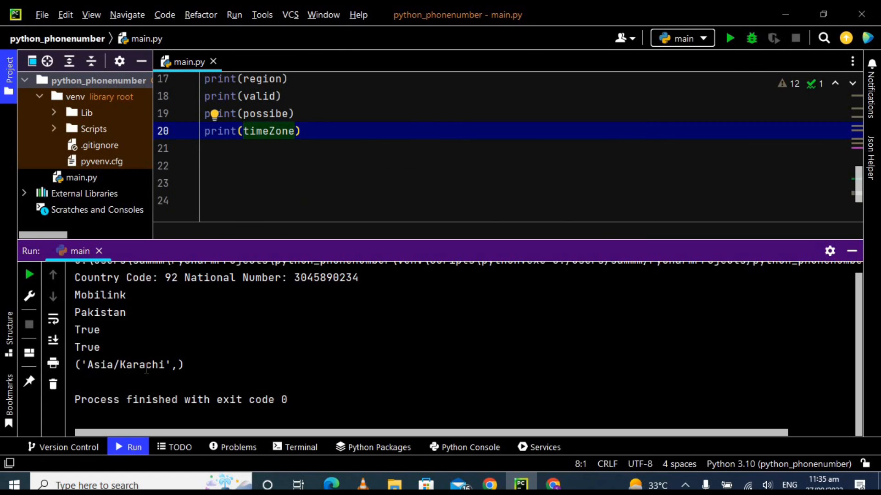